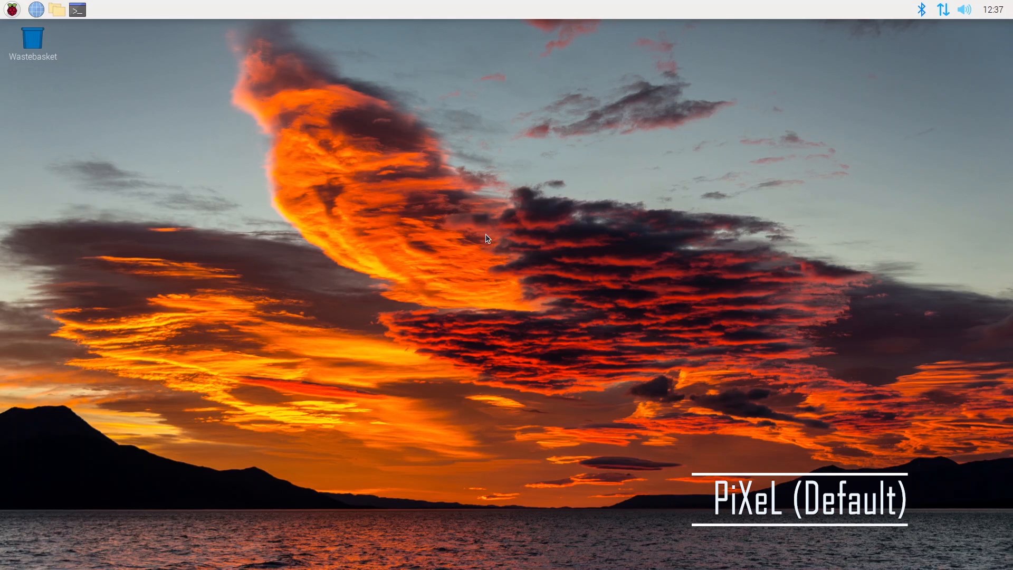
mouse_move(111, 83)
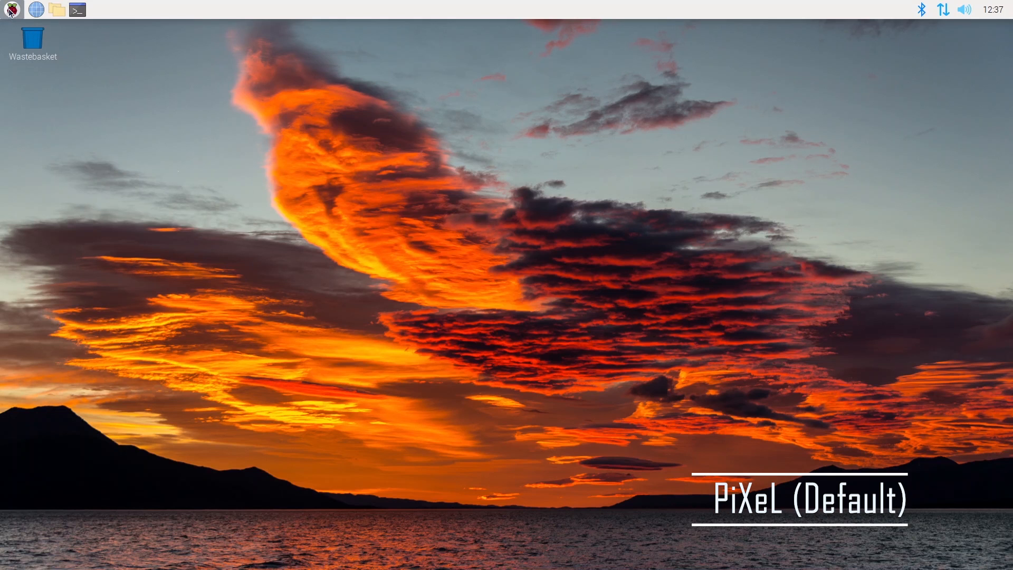
- Browse the panel's applications menu and the Bluetooth indicator options
left_click(13, 10)
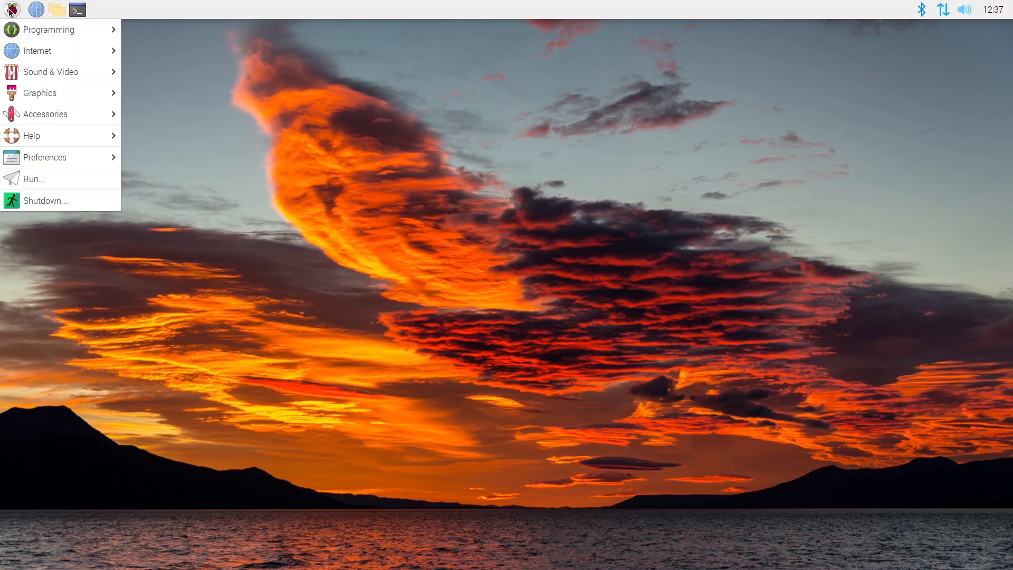
mouse_move(72, 102)
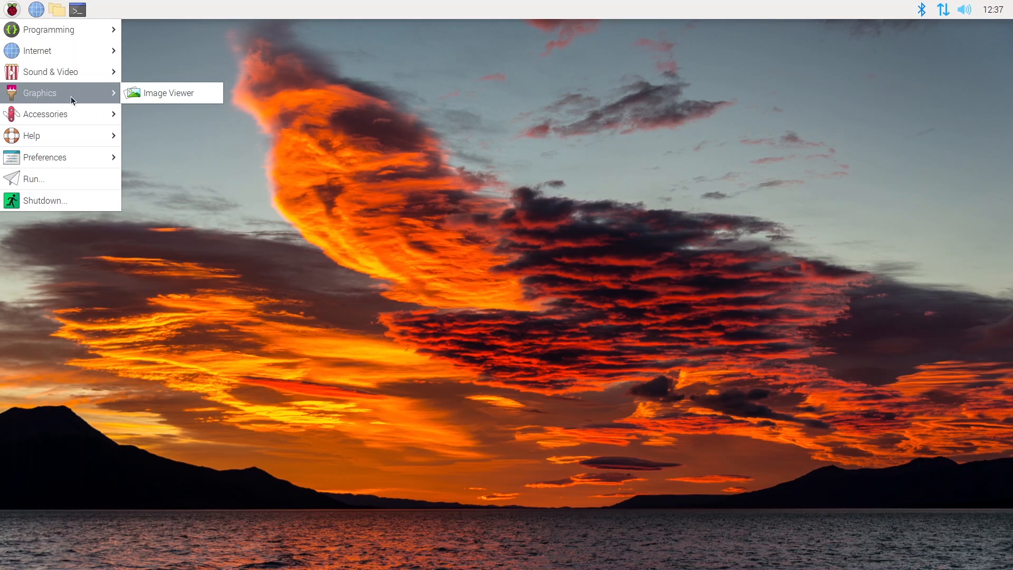
mouse_move(612, 160)
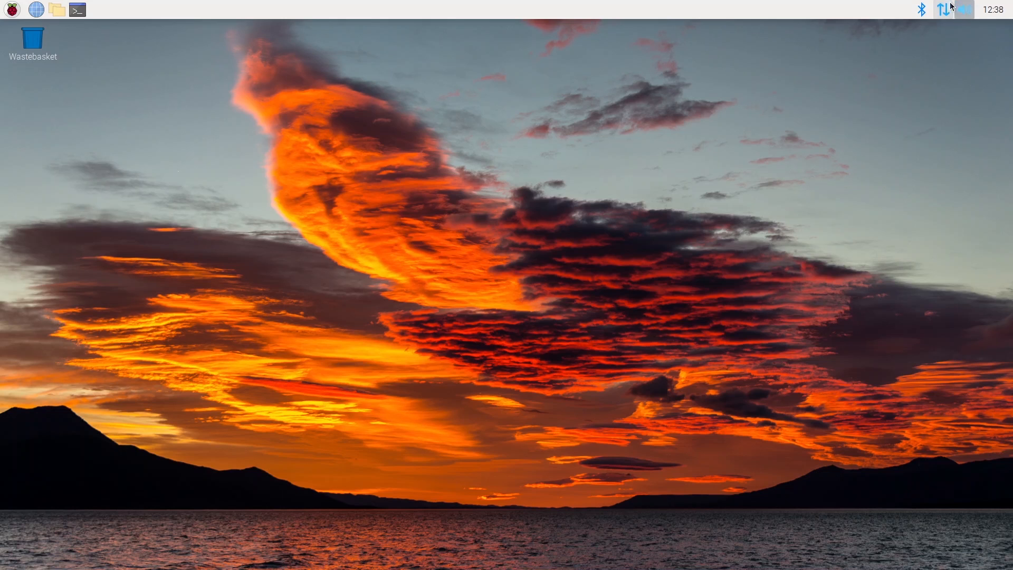
left_click(919, 10)
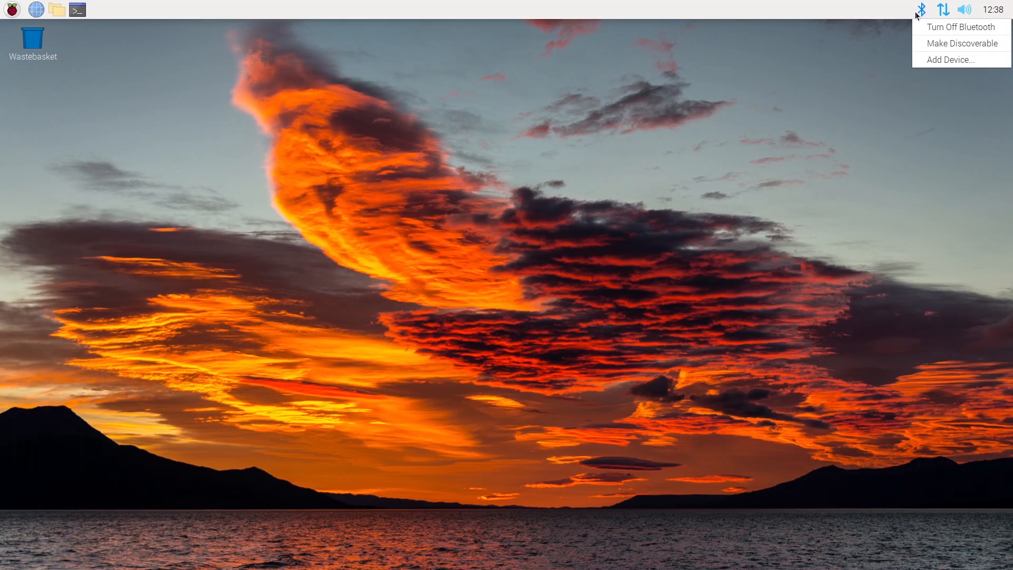
left_click(990, 9)
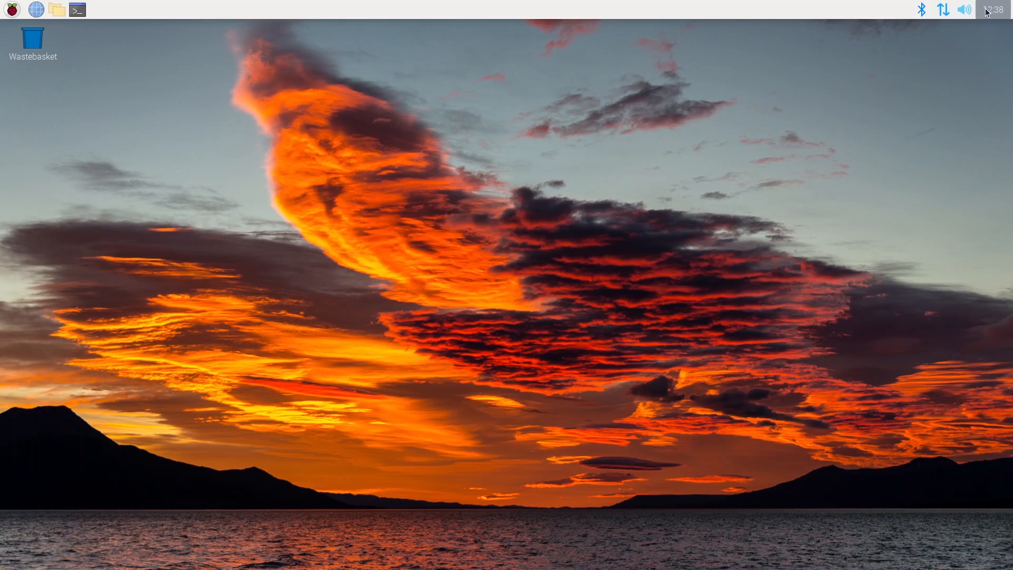
left_click(995, 10)
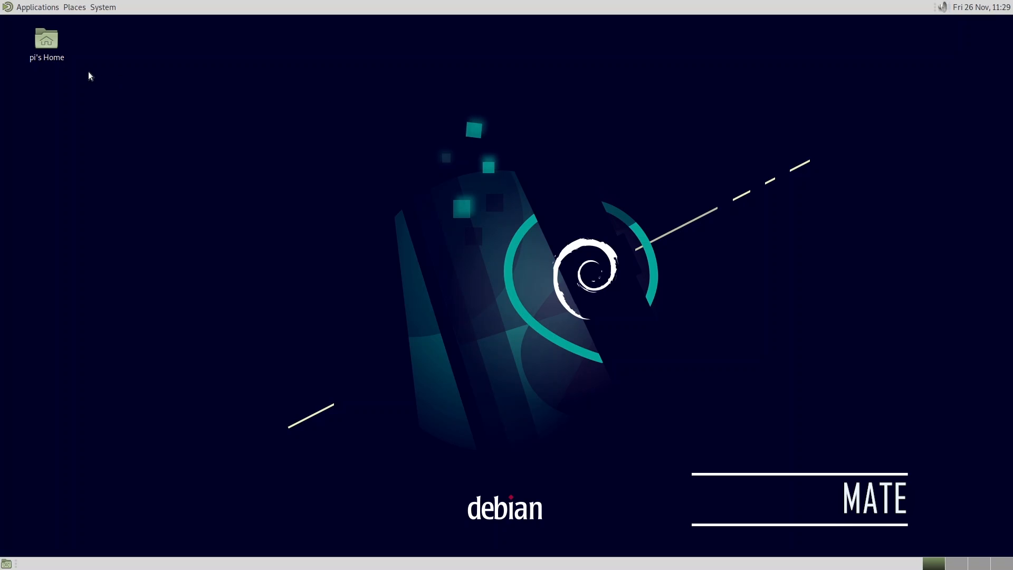
- Browse the Applications, Places and System menus on the top panel
left_click(37, 6)
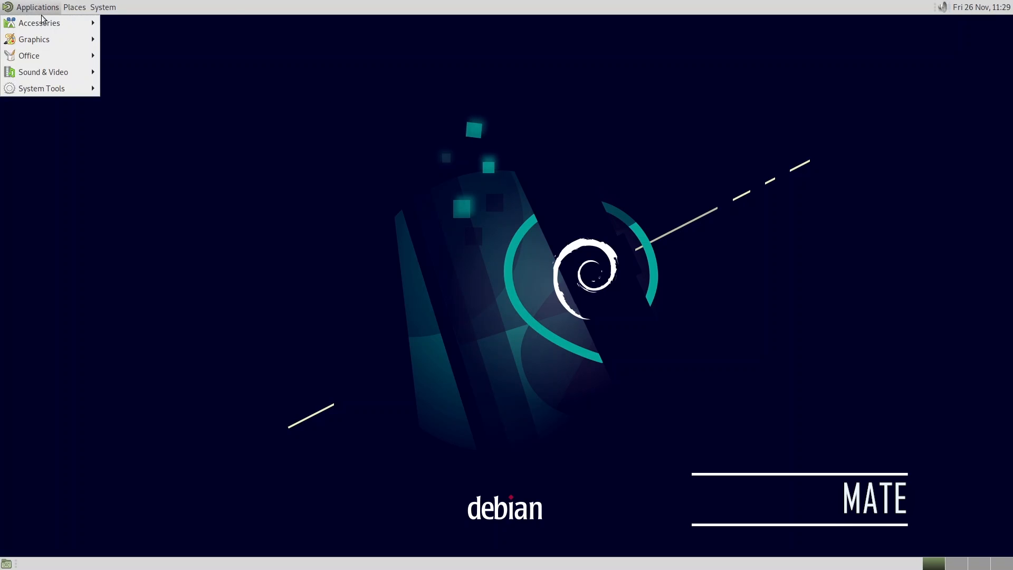
mouse_move(44, 65)
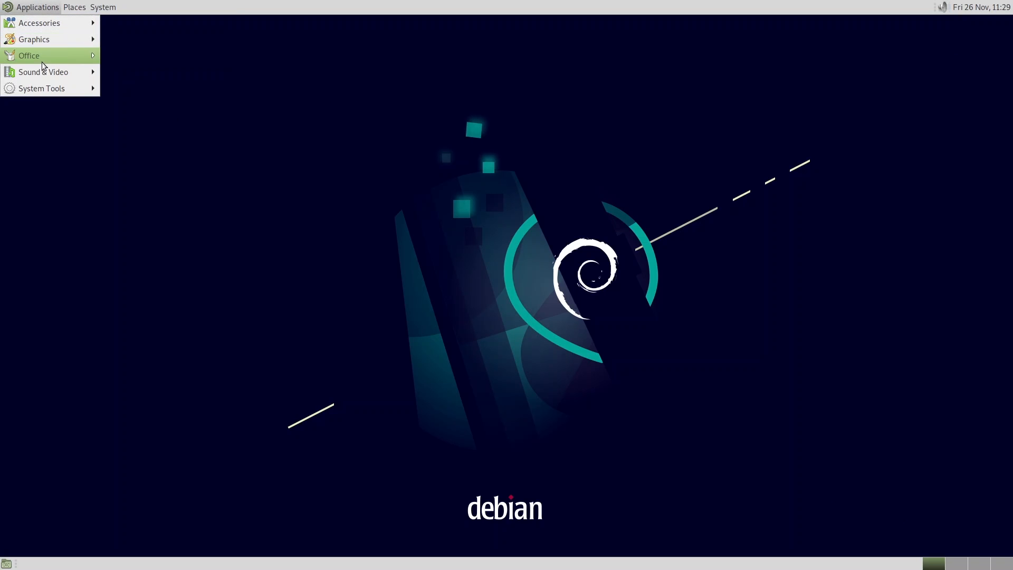
left_click(71, 6)
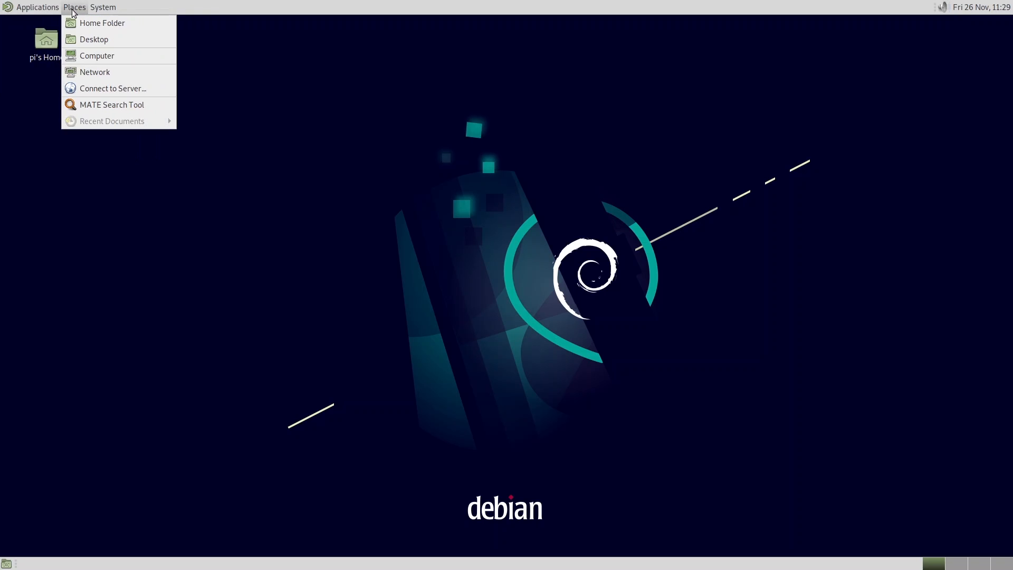
mouse_move(105, 104)
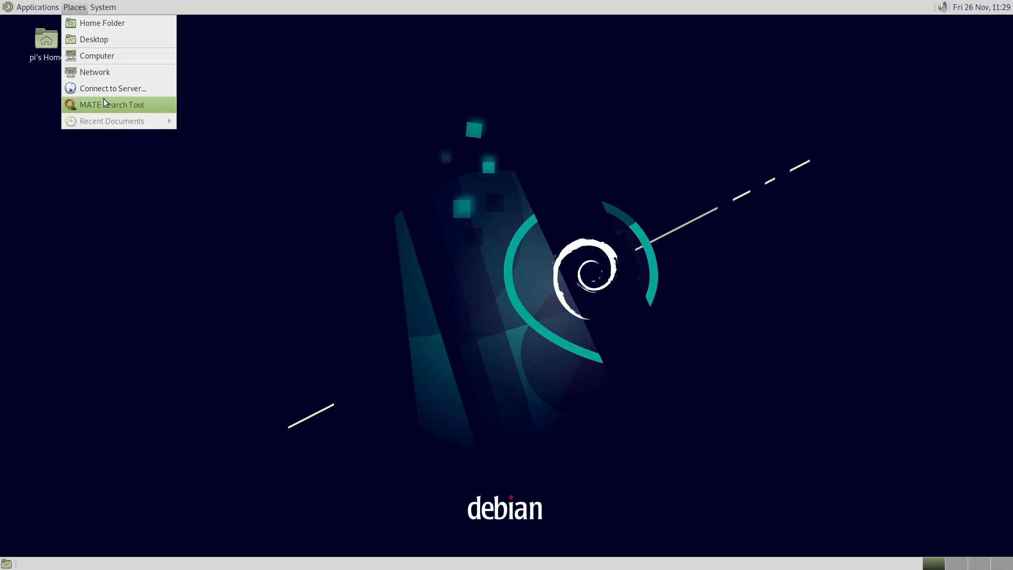
left_click(103, 7)
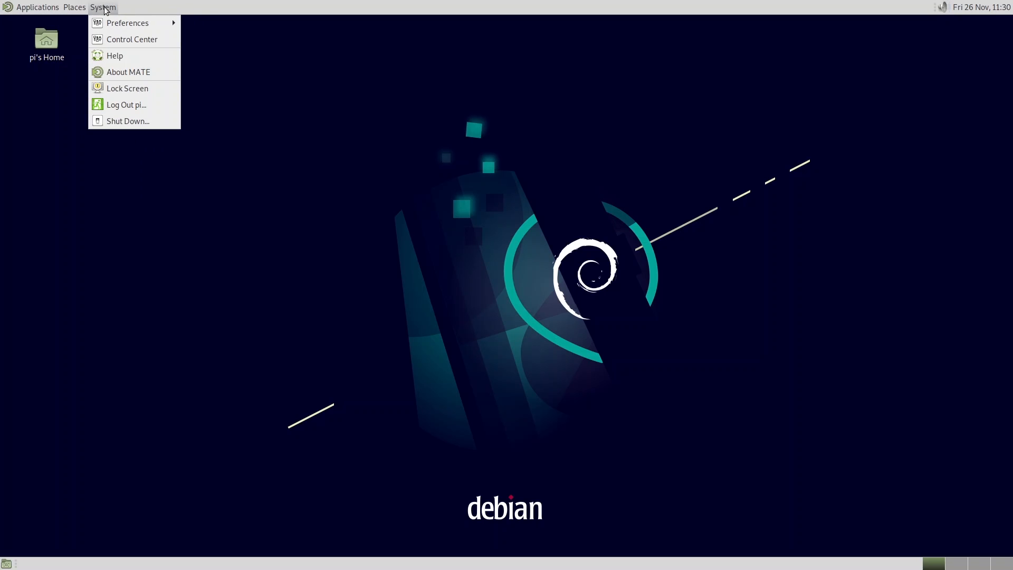
mouse_move(154, 90)
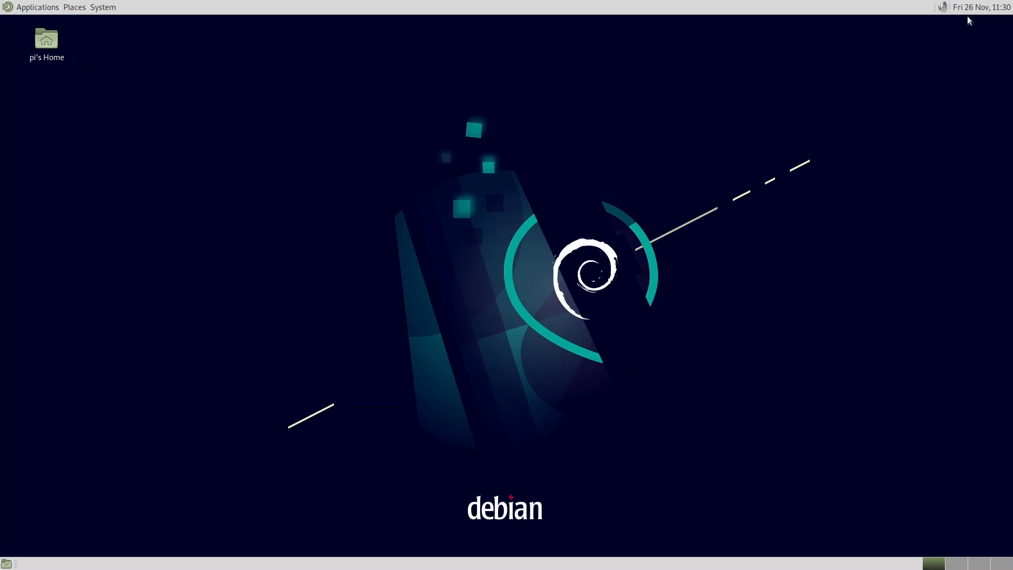
left_click(978, 7)
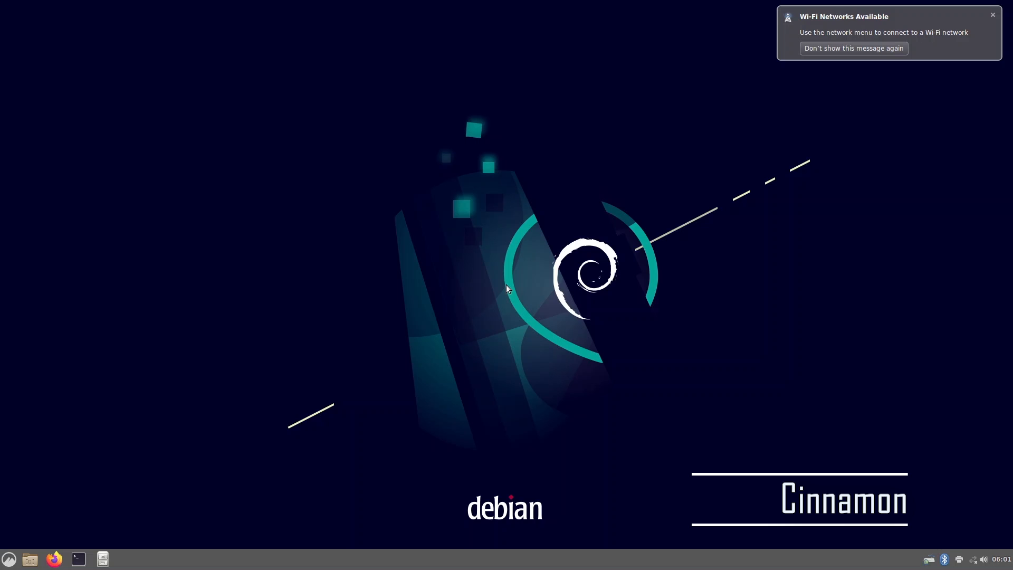
- Launch a Terminal window on the GNOME desktop
left_click(852, 48)
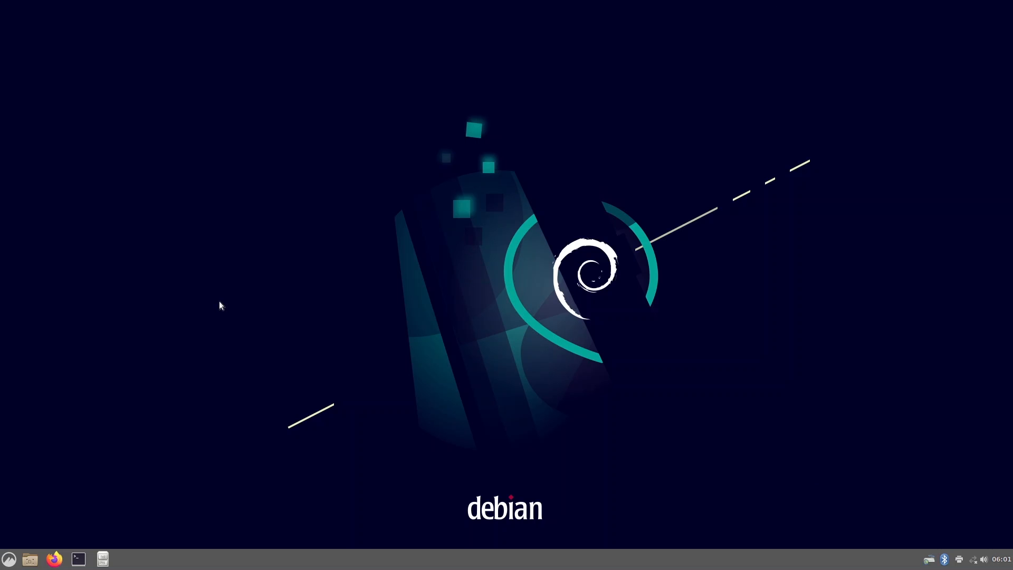
mouse_move(9, 559)
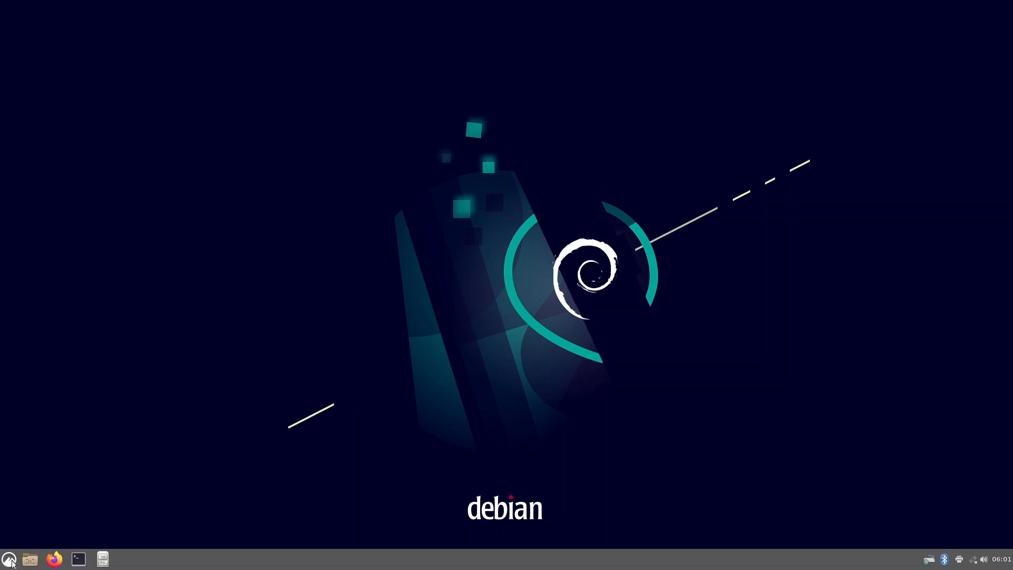
left_click(8, 557)
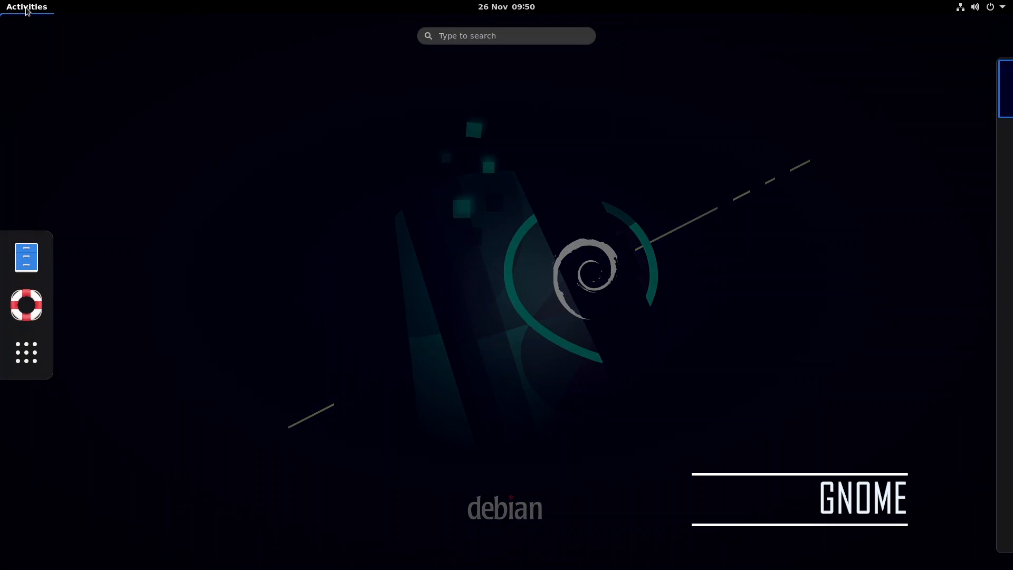
mouse_move(26, 305)
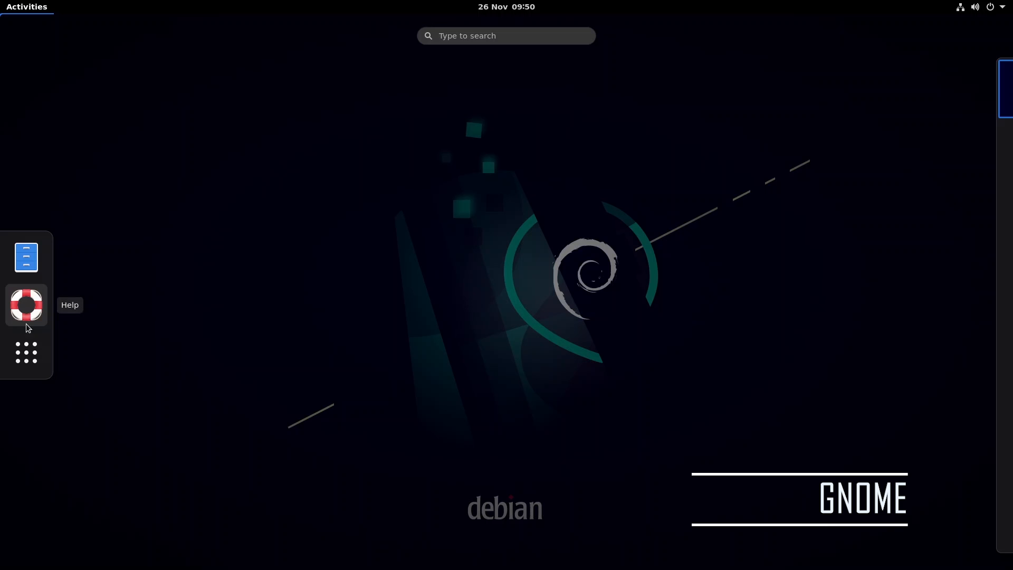
left_click(27, 353)
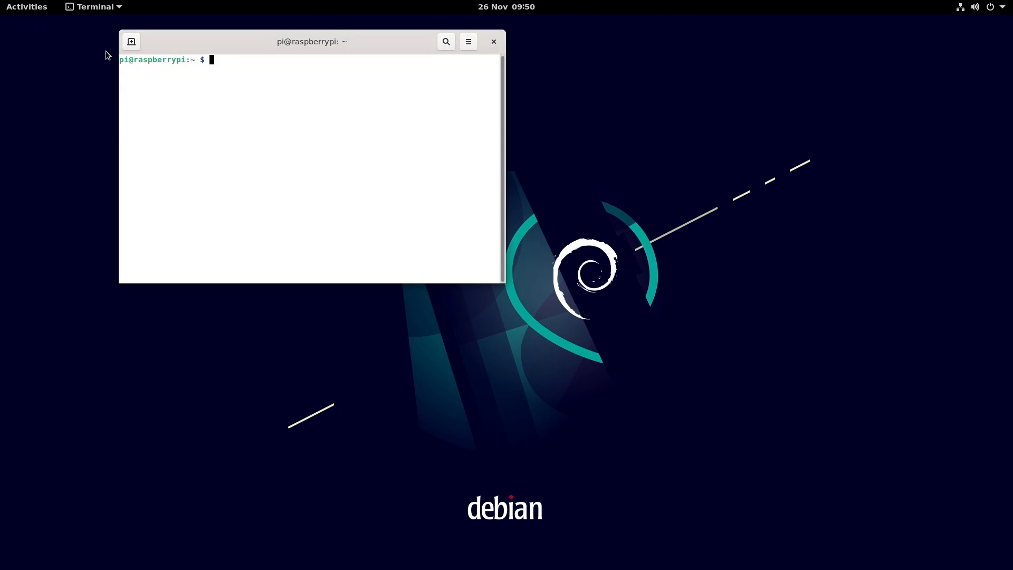
- Search the Activities overview for 'ter', listing Terminal, Printers, Colour, Power and Network
left_click(26, 6)
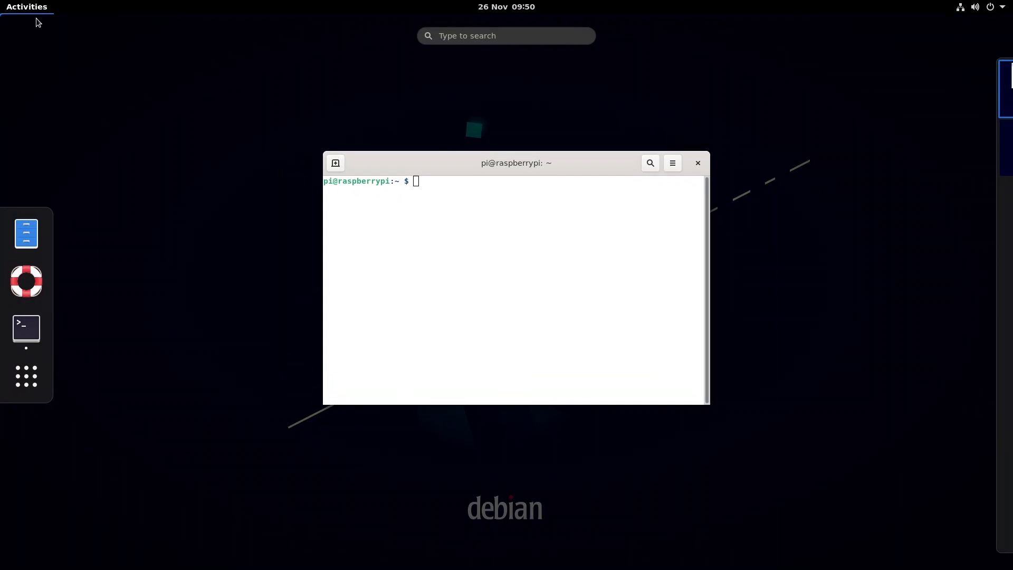
mouse_move(532, 55)
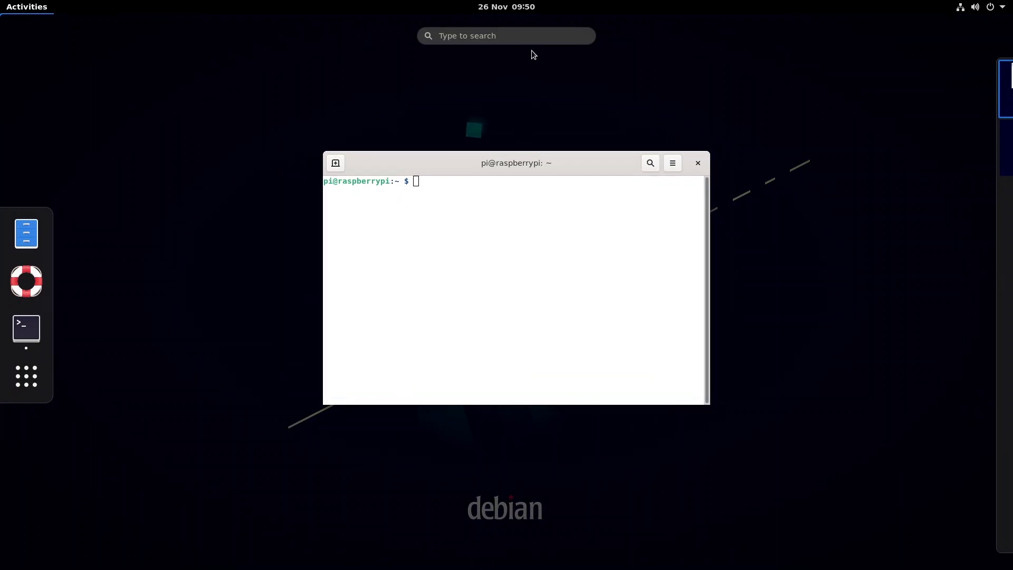
left_click(506, 36)
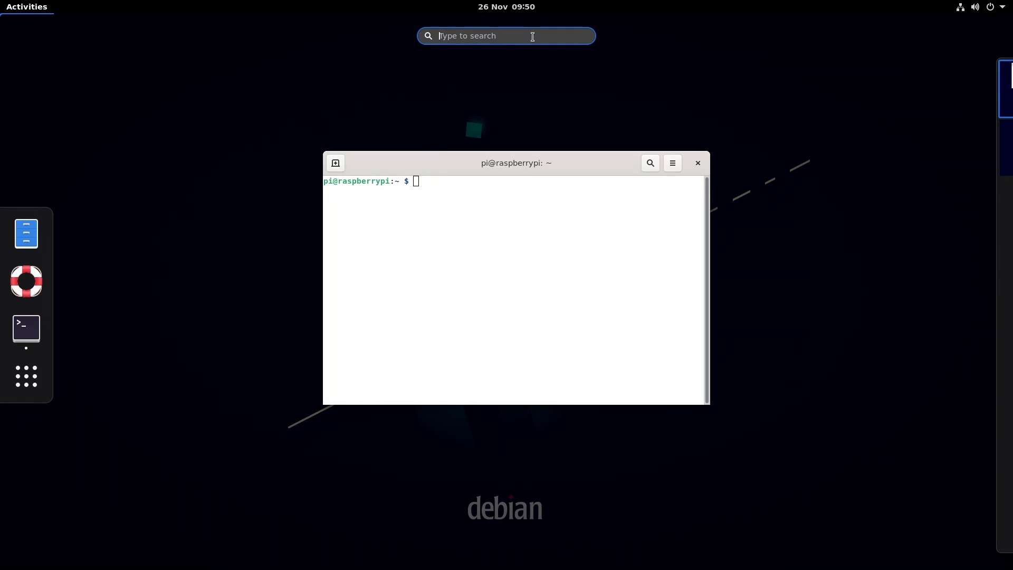
type("ter")
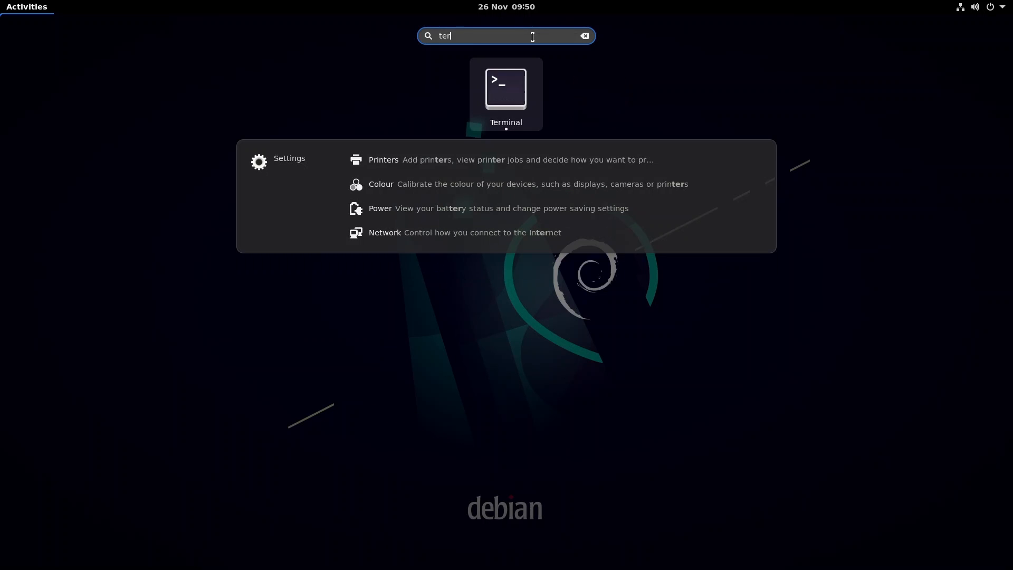
mouse_move(502, 54)
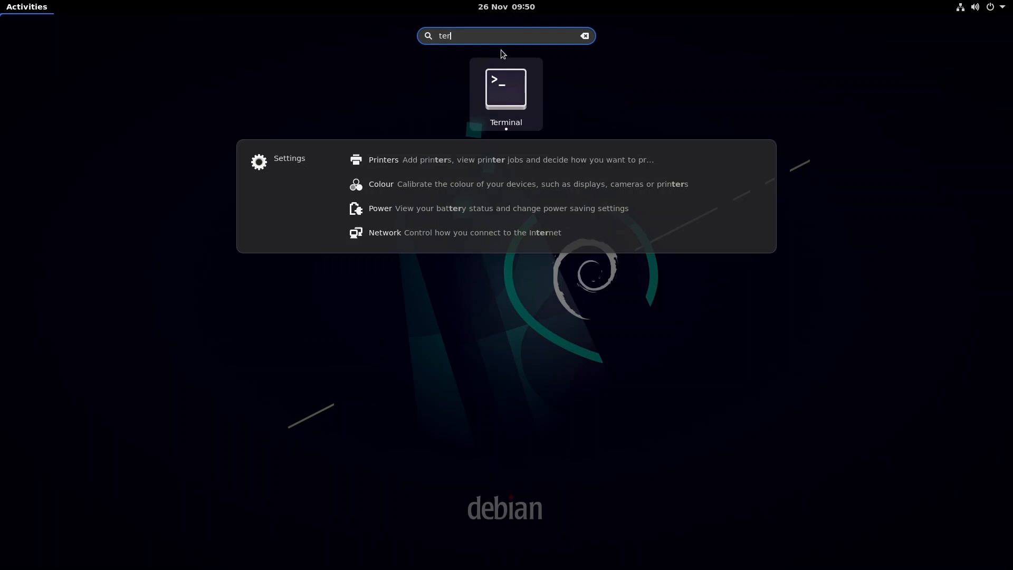
mouse_move(435, 161)
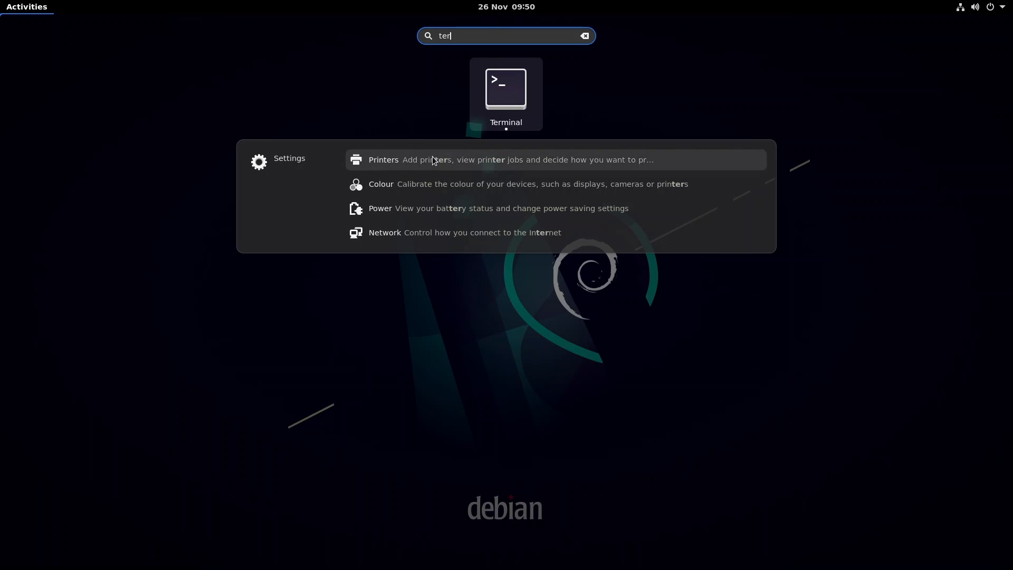
mouse_move(253, 308)
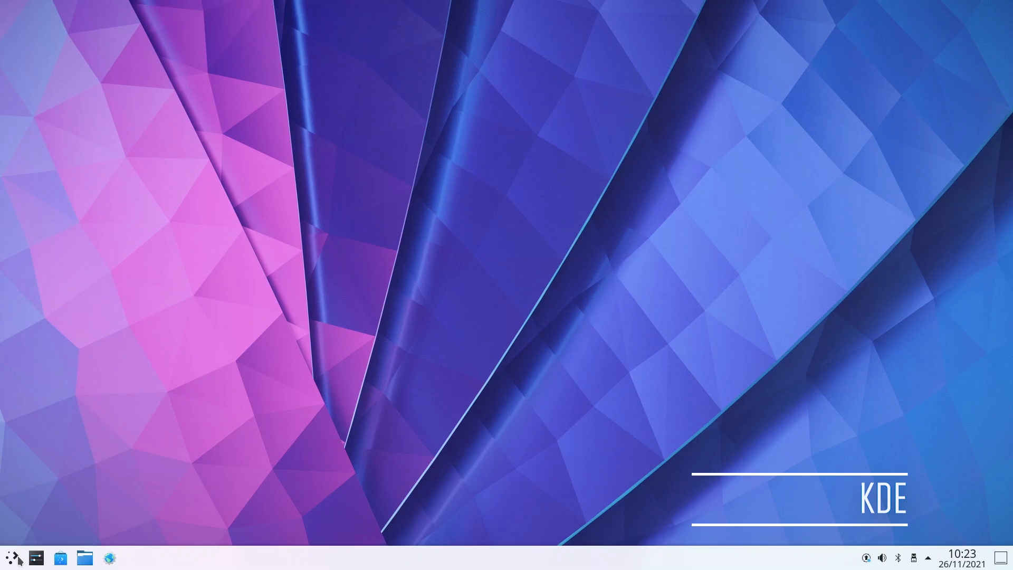
- Tour the Kickoff launcher's favourites, application categories and history views
left_click(15, 555)
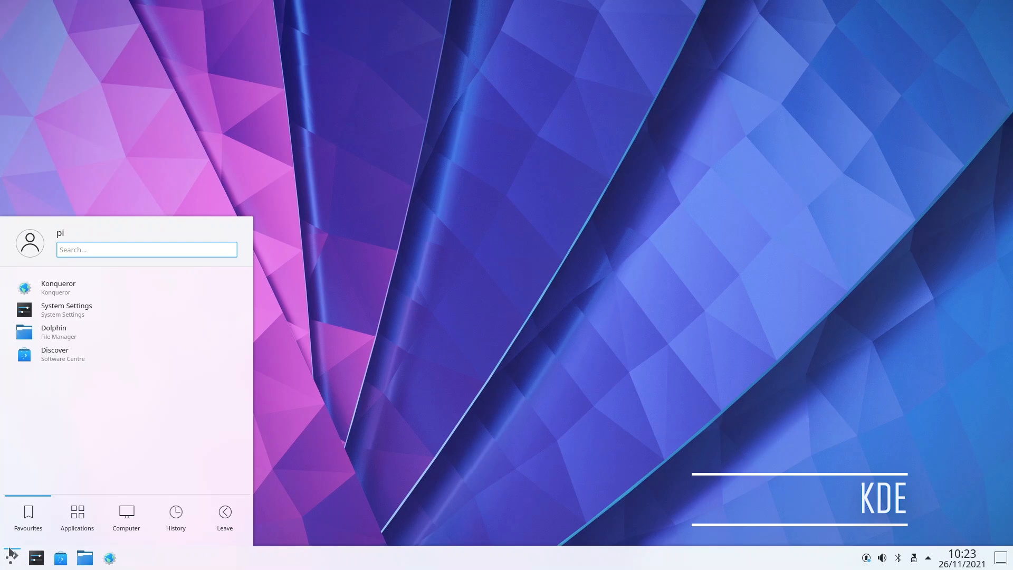
left_click(77, 517)
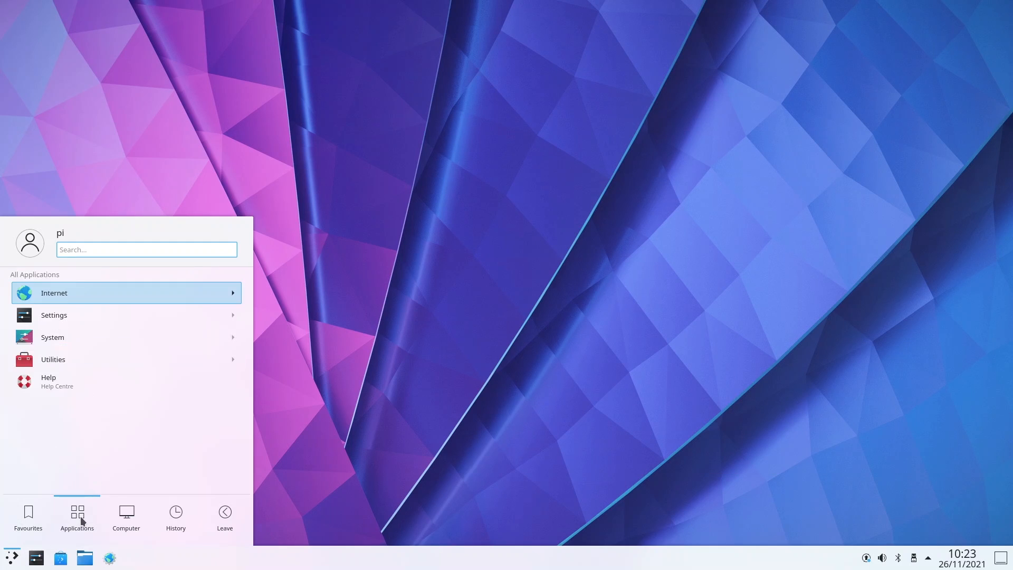
left_click(175, 518)
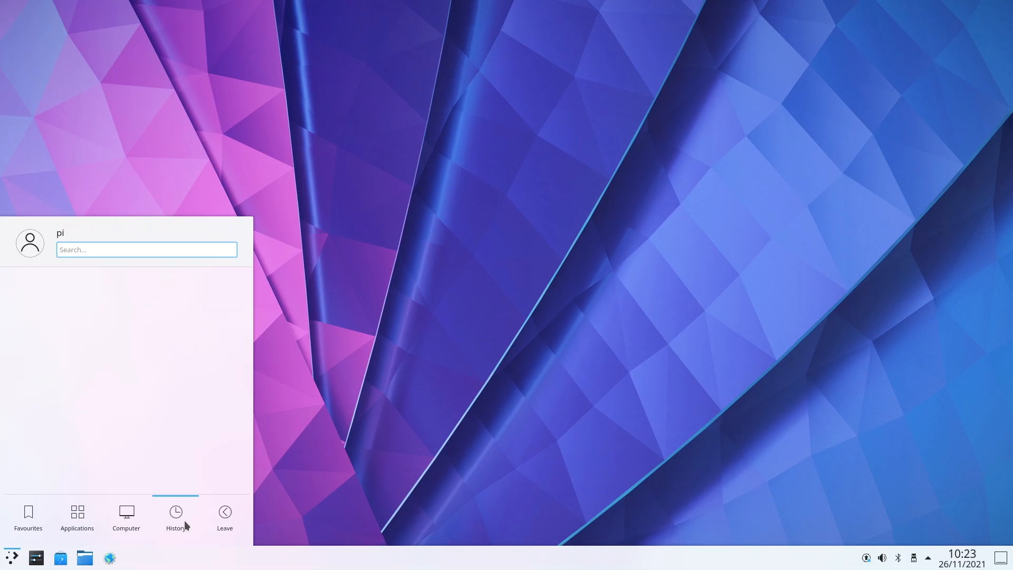
left_click(28, 517)
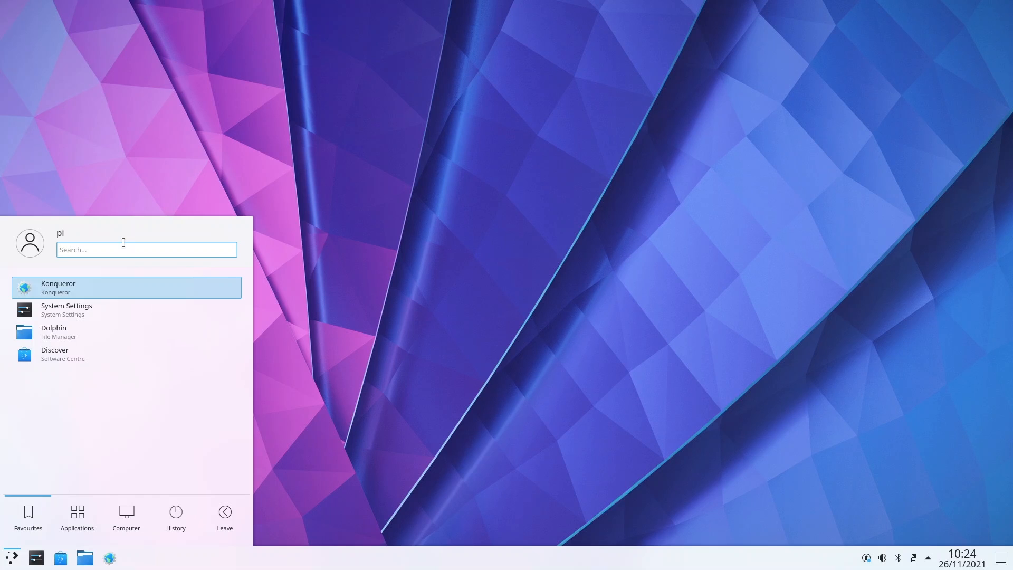
- Search the launcher for 'ter', then dismiss it back to the empty Plasma desktop
type("te")
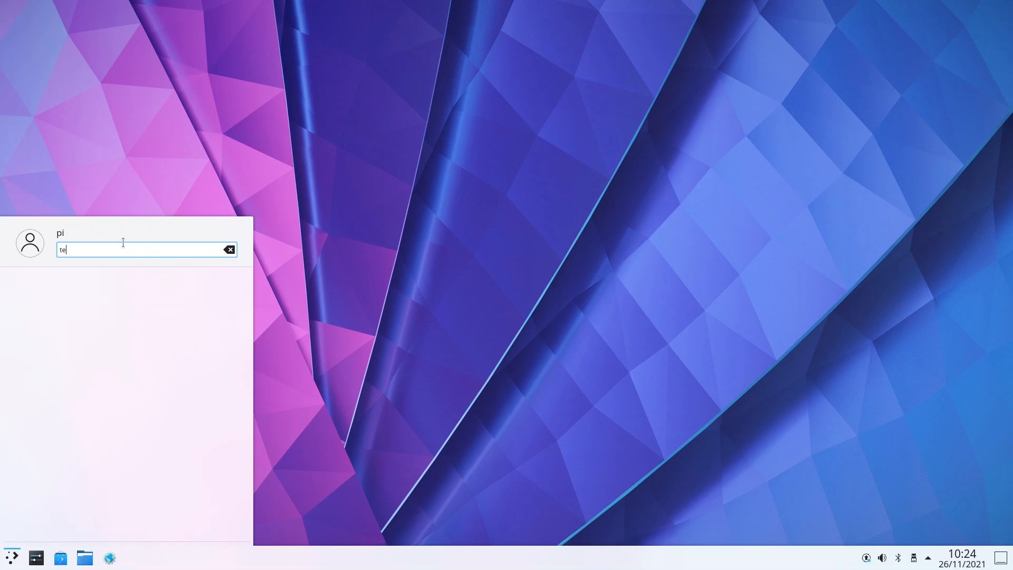
type("r")
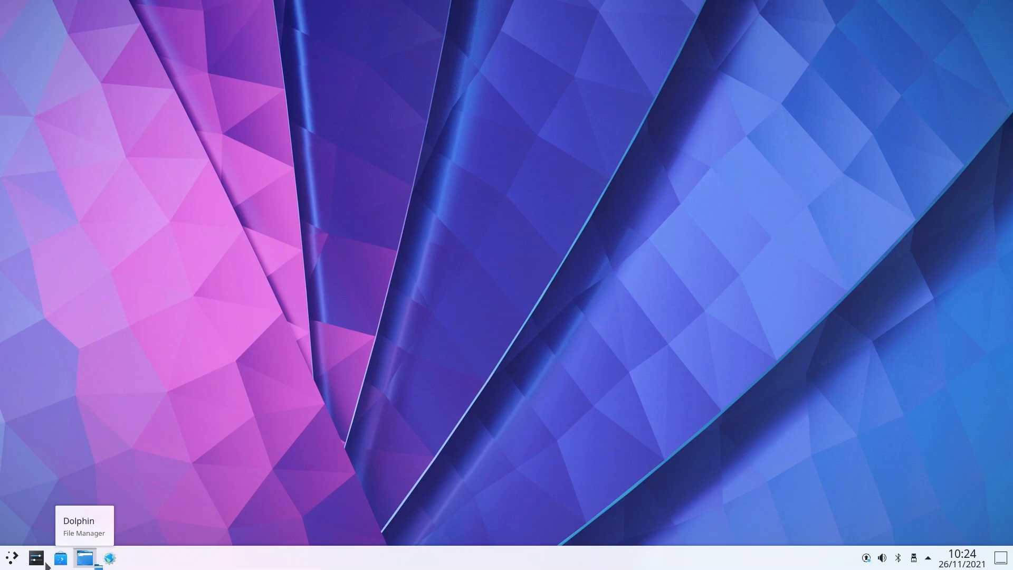
mouse_move(57, 562)
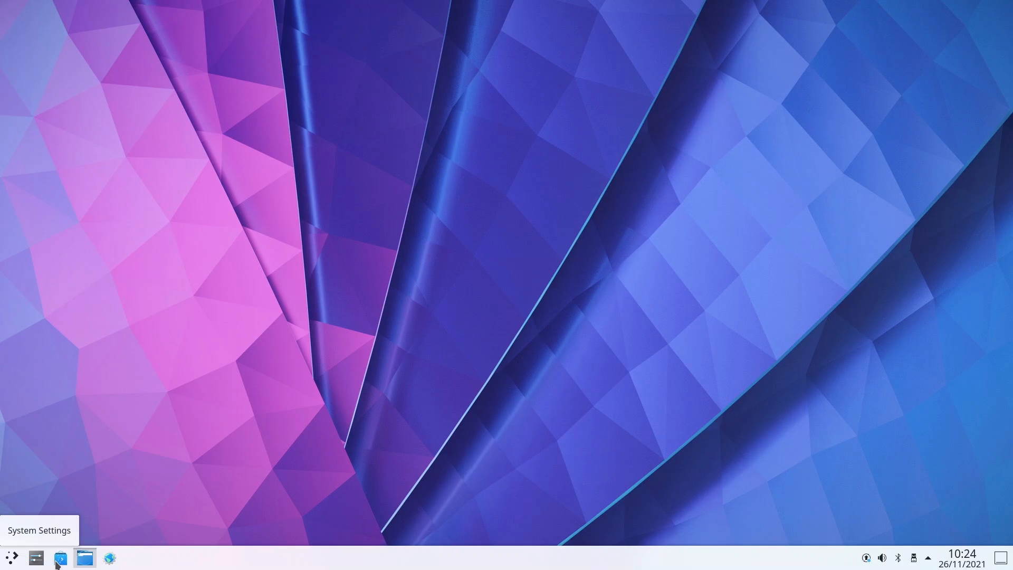
left_click(85, 557)
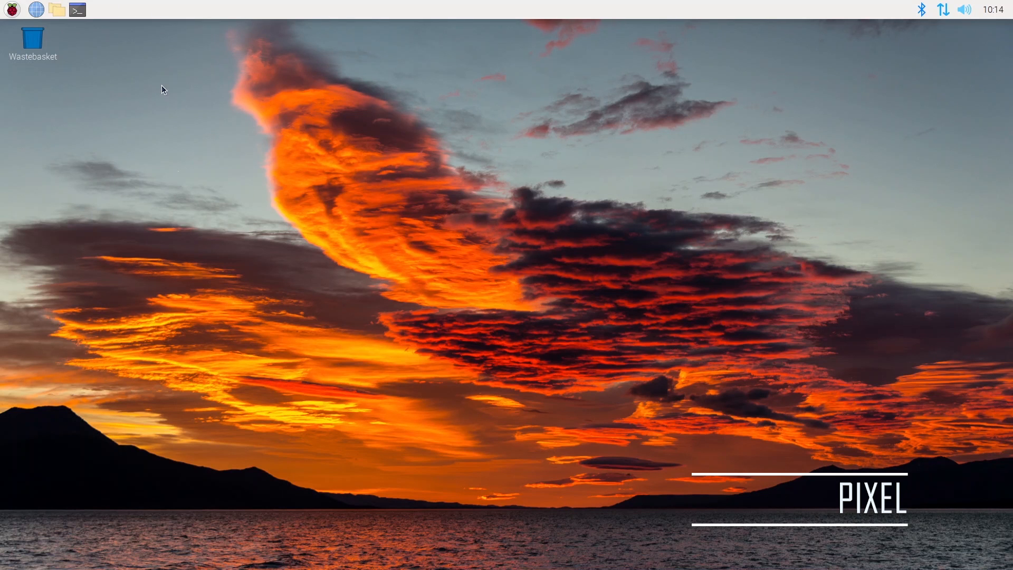
- Open Raspberry Pi Configuration from Preferences, view Display, Interfaces and Localisation, then close it
left_click(10, 8)
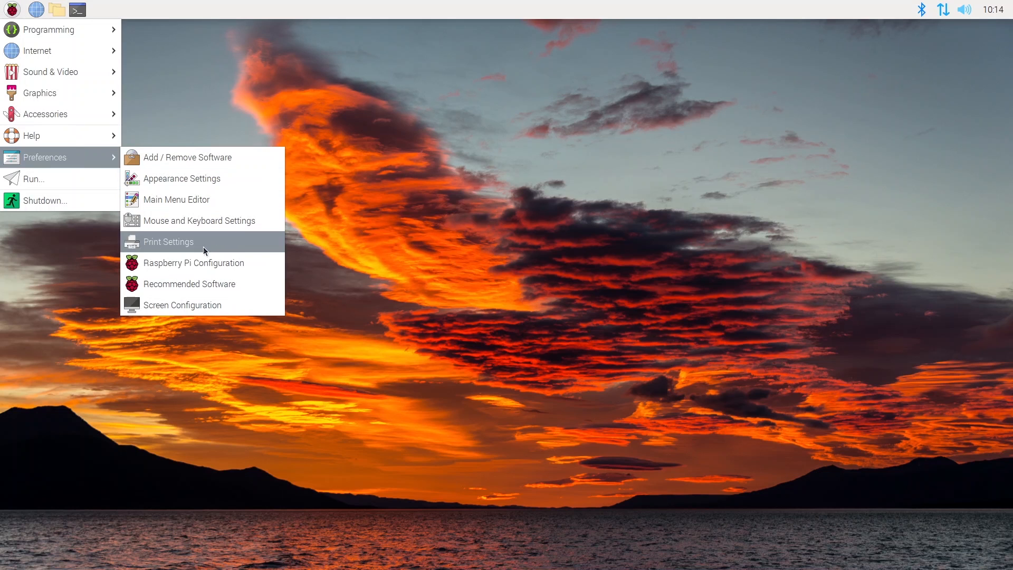
left_click(169, 242)
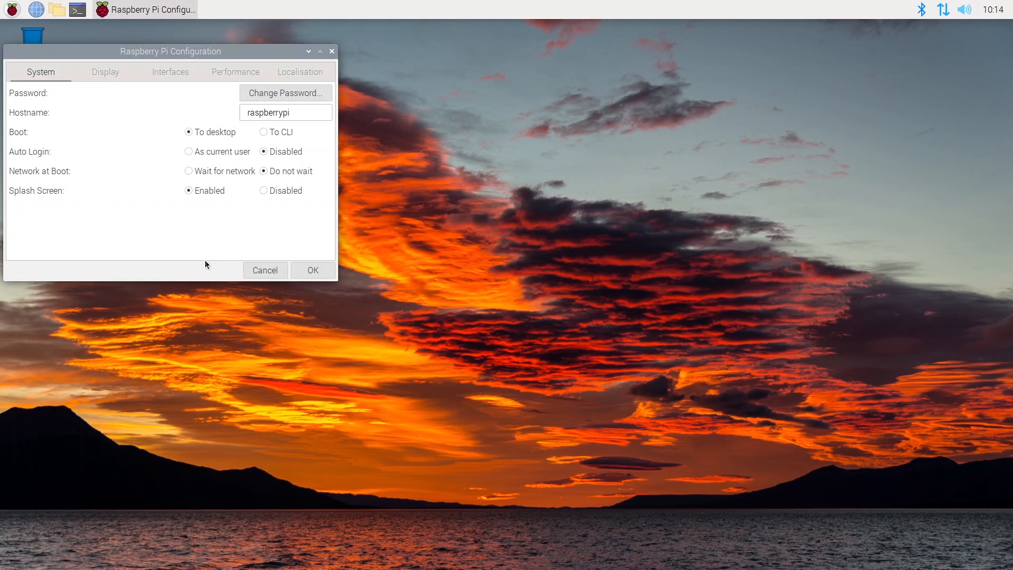
mouse_move(111, 76)
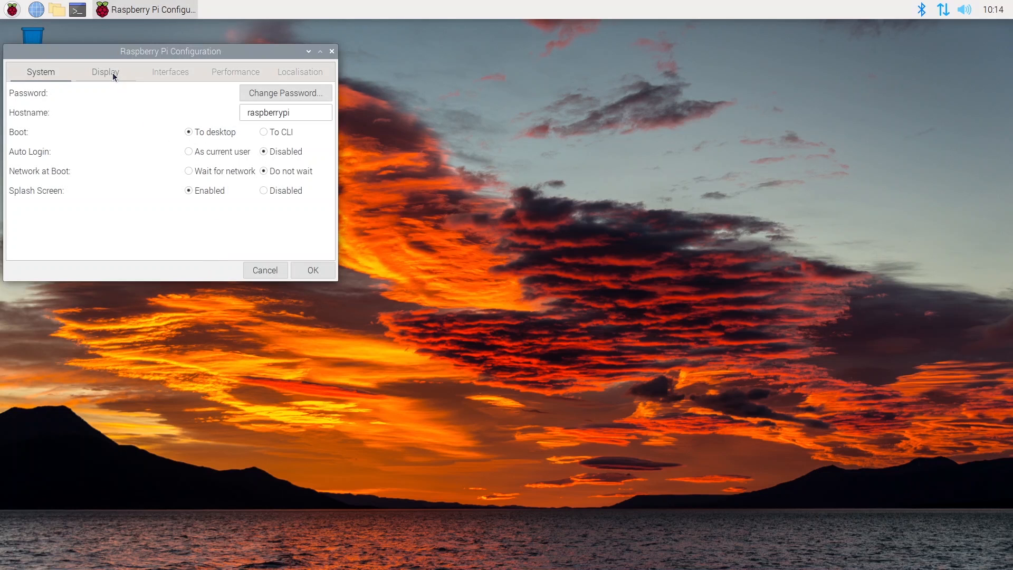
left_click(105, 72)
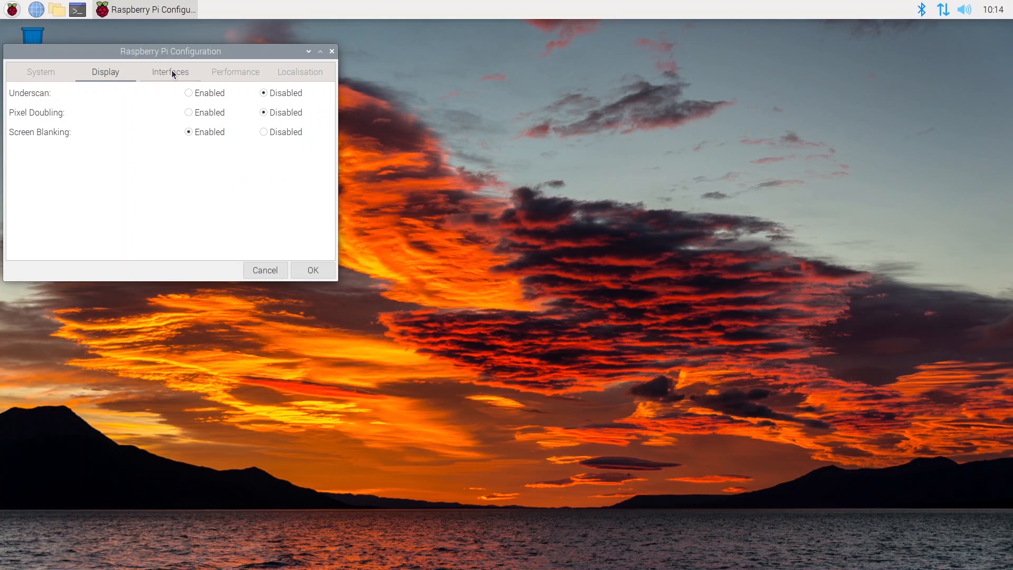
left_click(170, 72)
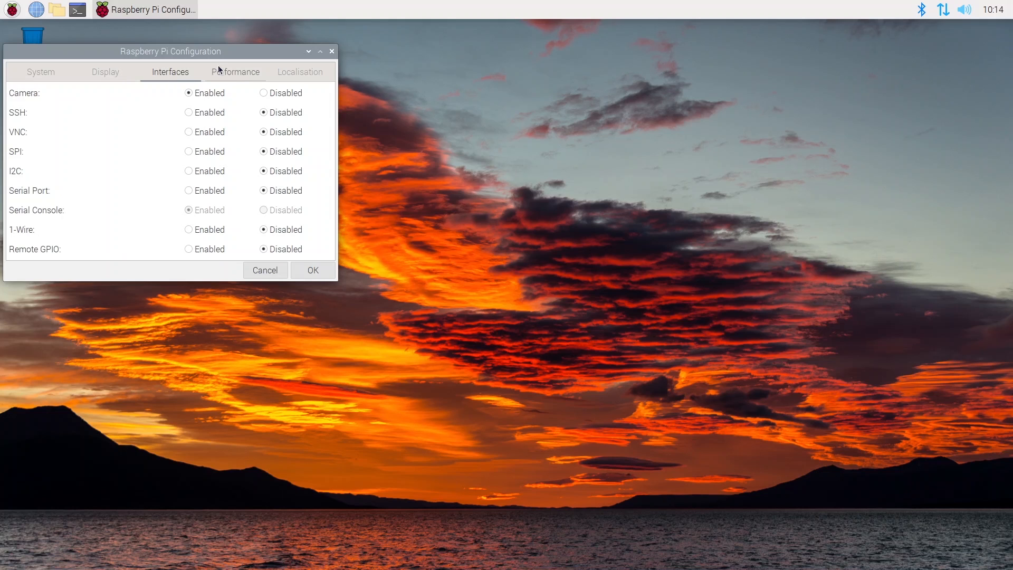
left_click(299, 71)
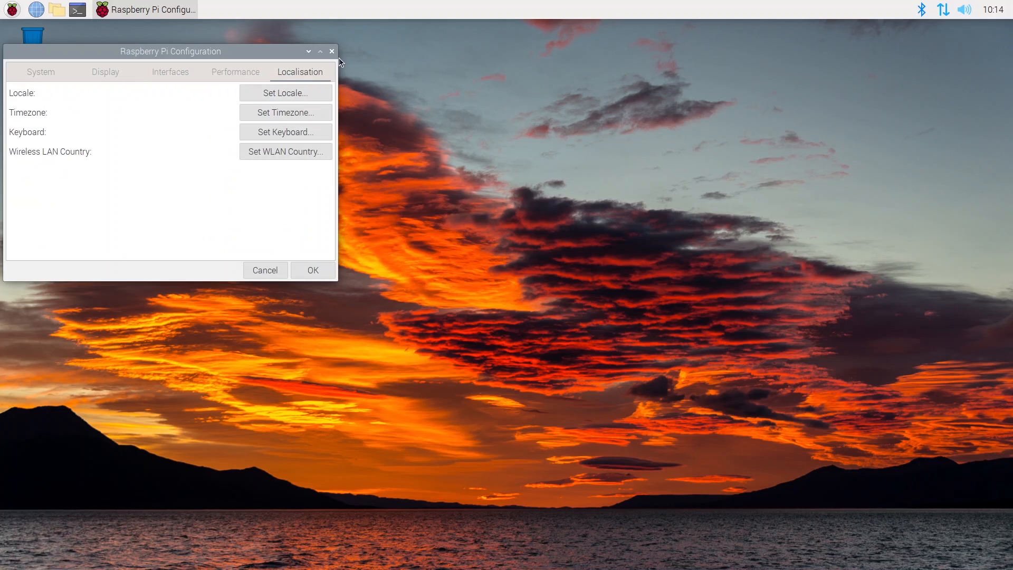
left_click(331, 51)
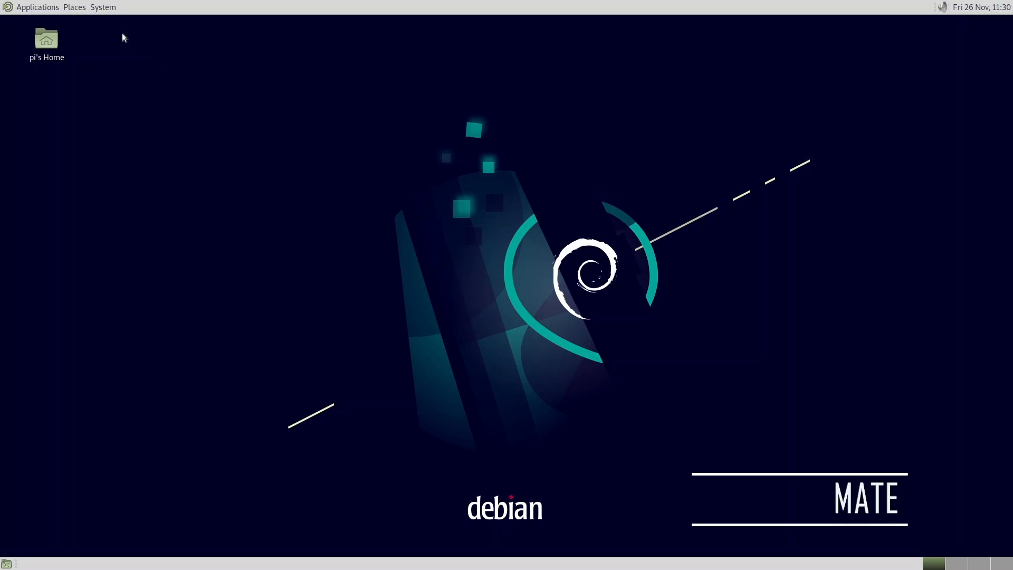
- Open MATE Control Center from the System menu and briefly view Appearance Preferences
left_click(103, 6)
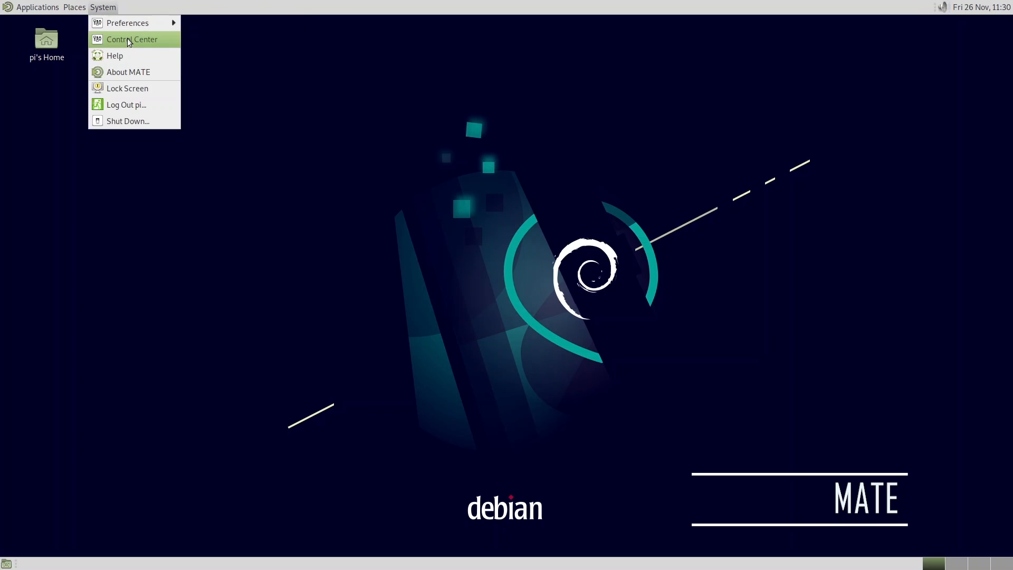
left_click(131, 39)
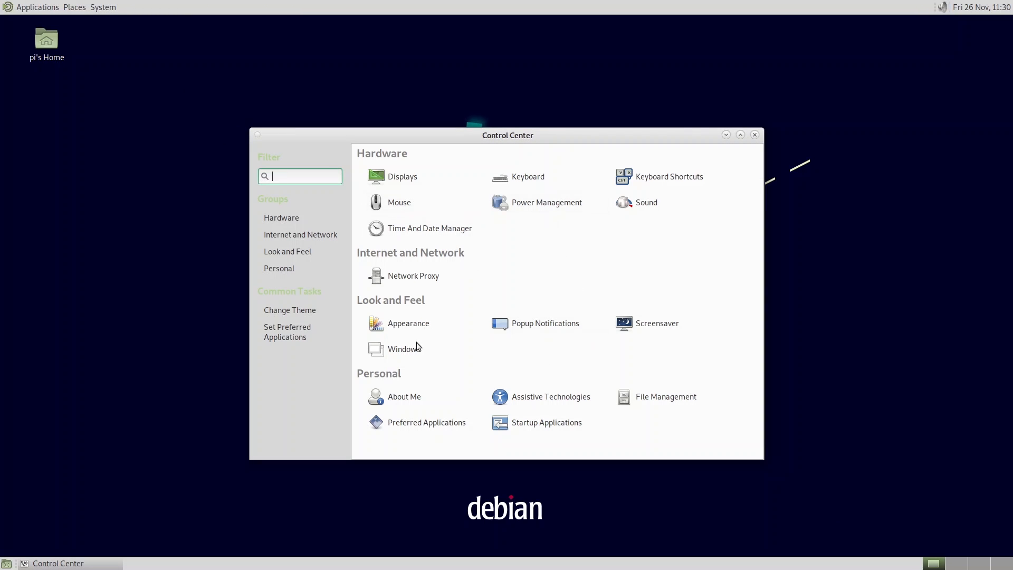
mouse_move(640, 378)
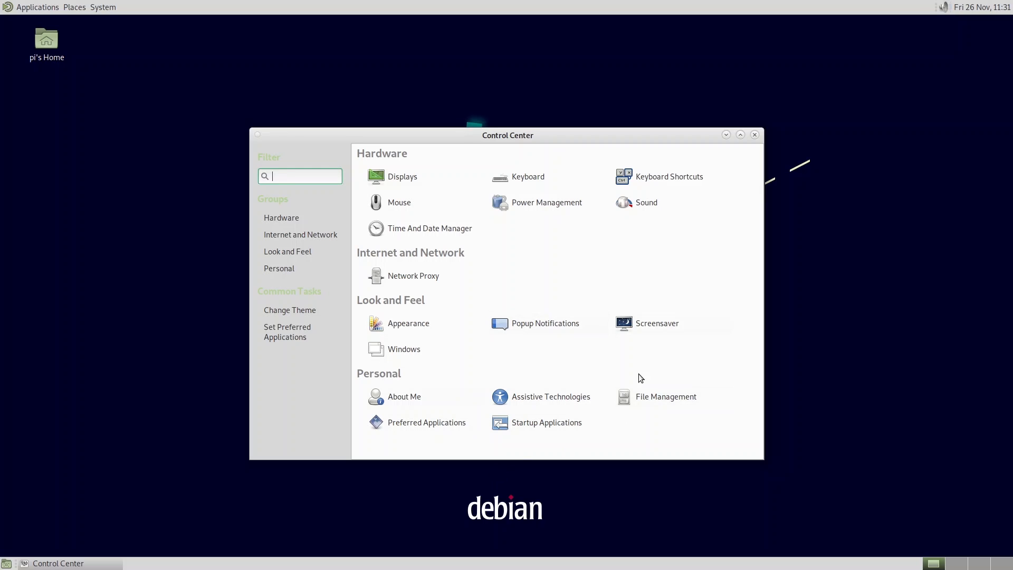
mouse_move(297, 227)
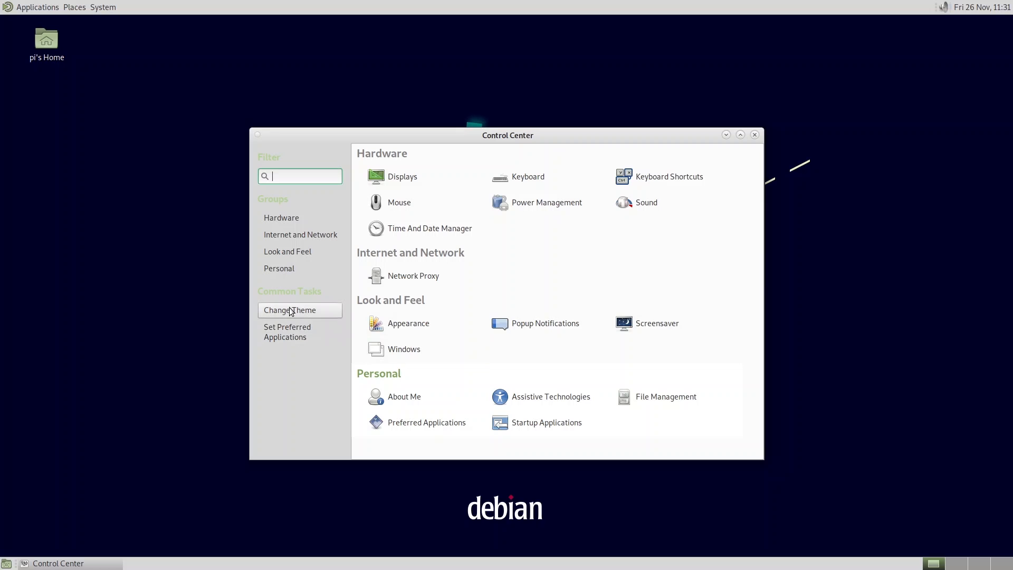
left_click(289, 310)
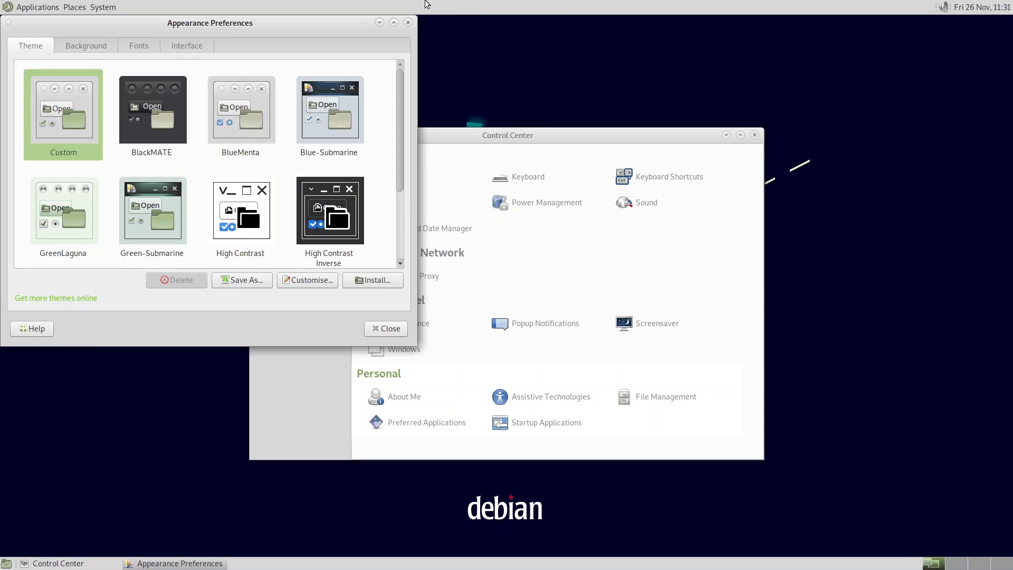
left_click(386, 329)
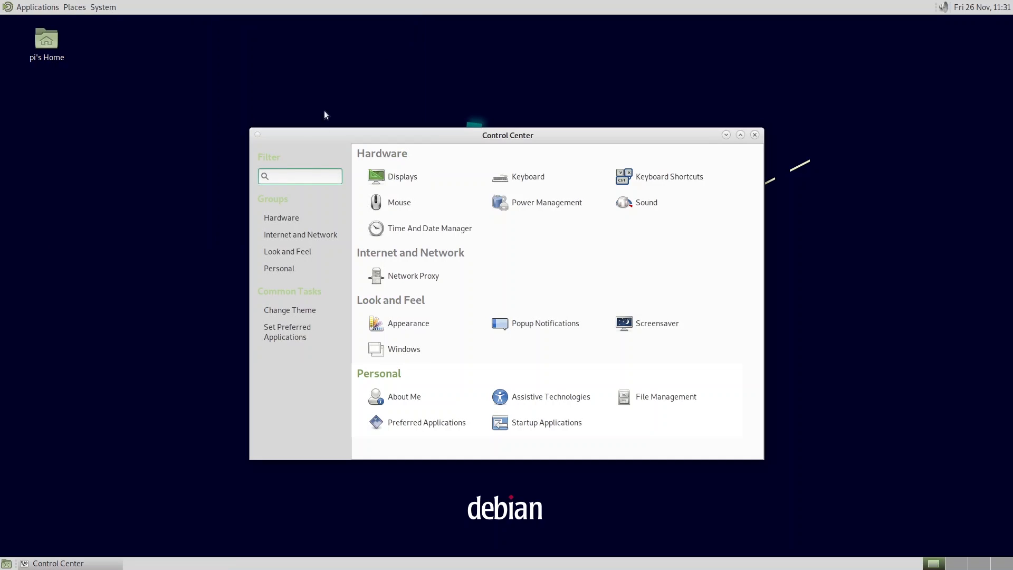
- Filter the Control Center settings for 'print', finding no matches
left_click(312, 175)
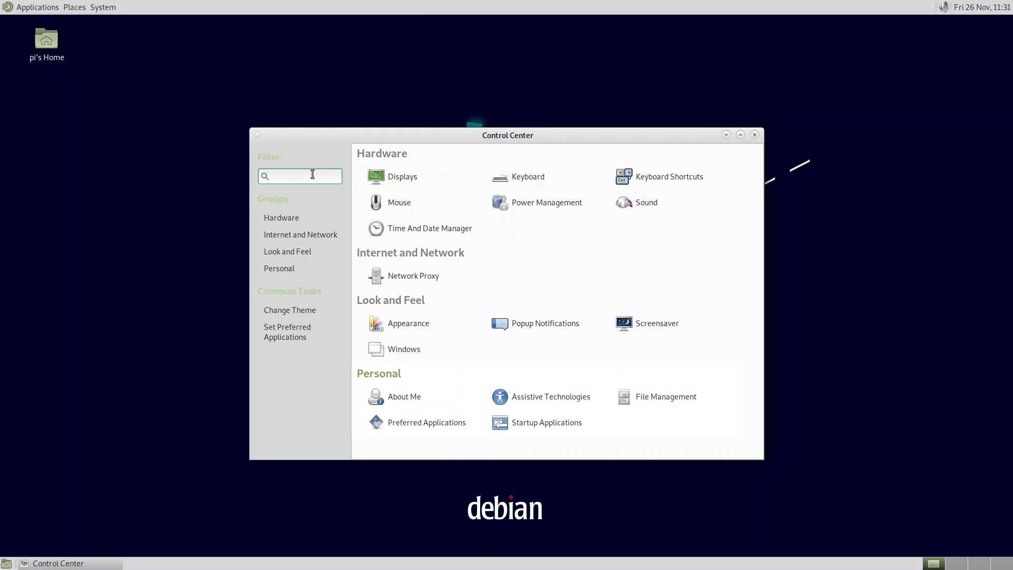
type("p")
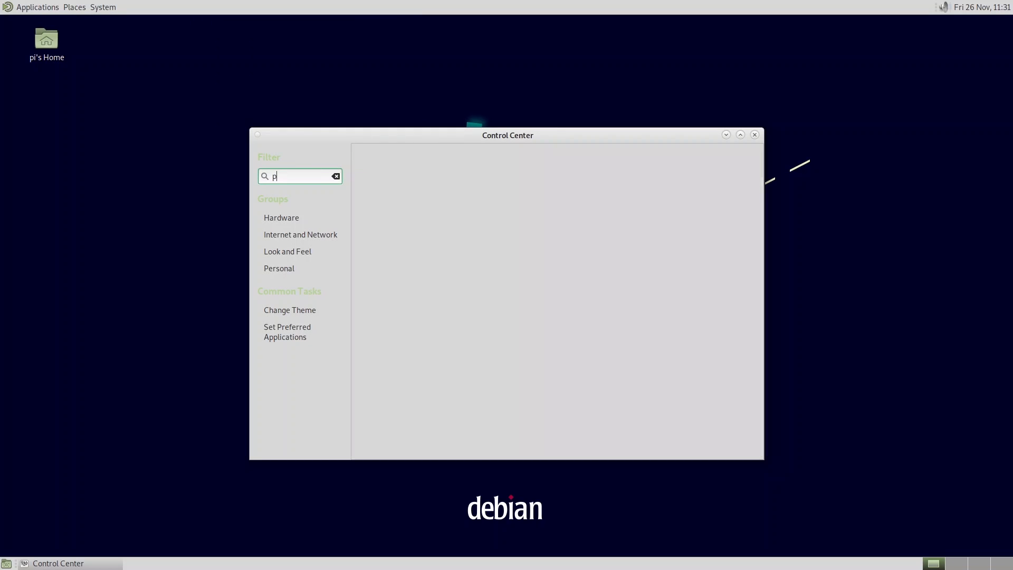
type("rin")
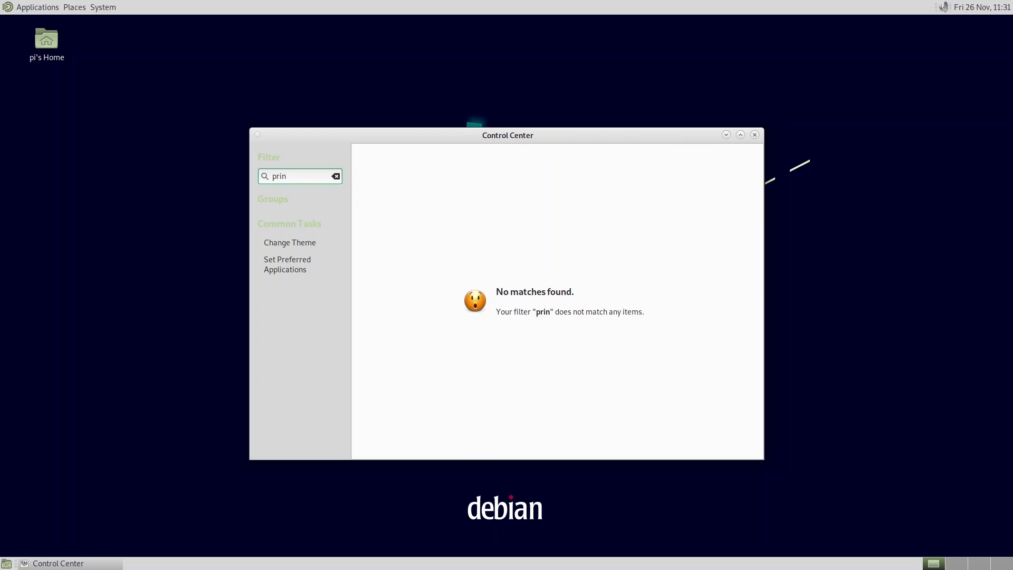
type("t")
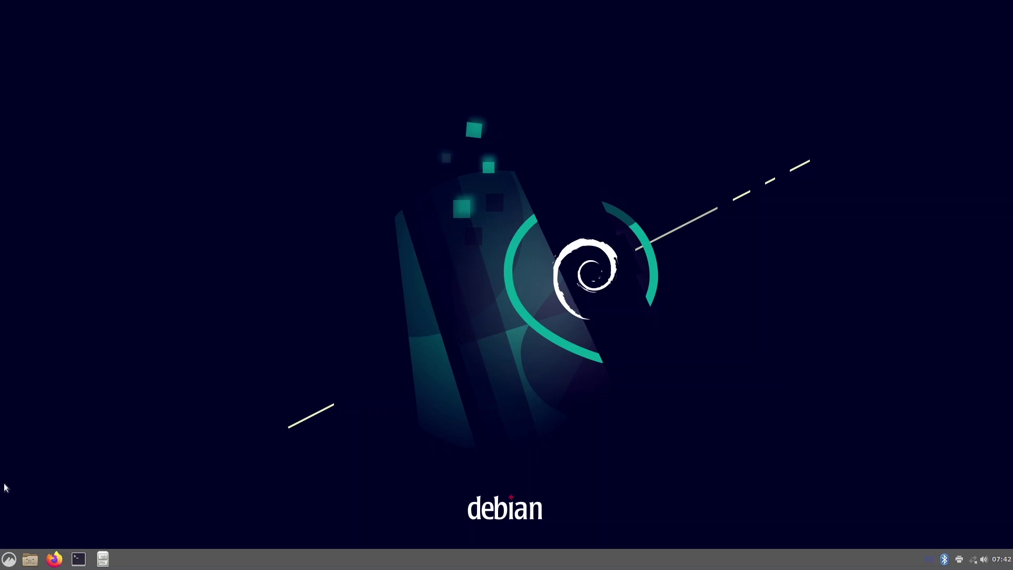
- Launch Themes via a 'th' menu search and list downloadable themes, headed by Adapta-Nokto
left_click(9, 559)
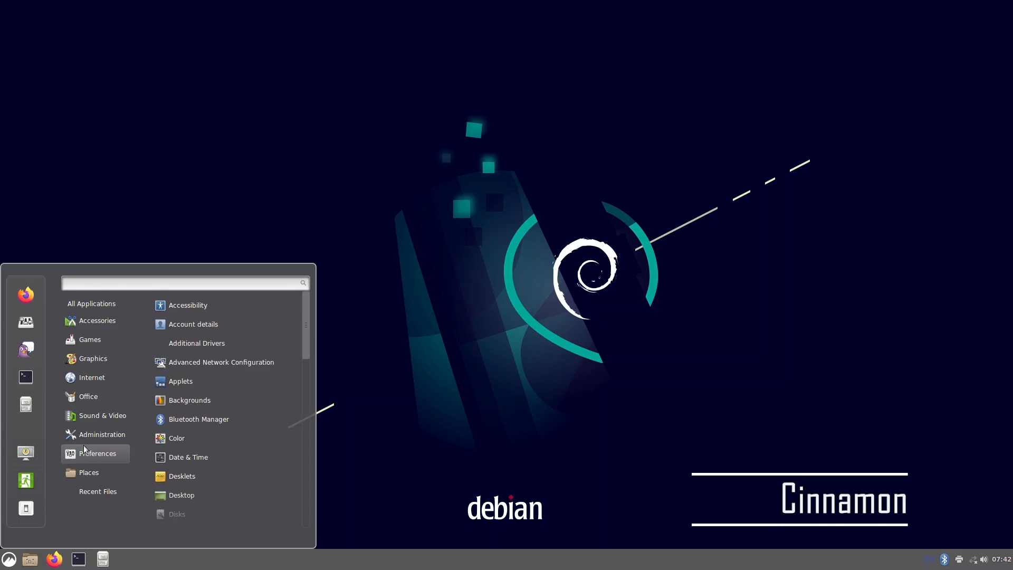
type("th")
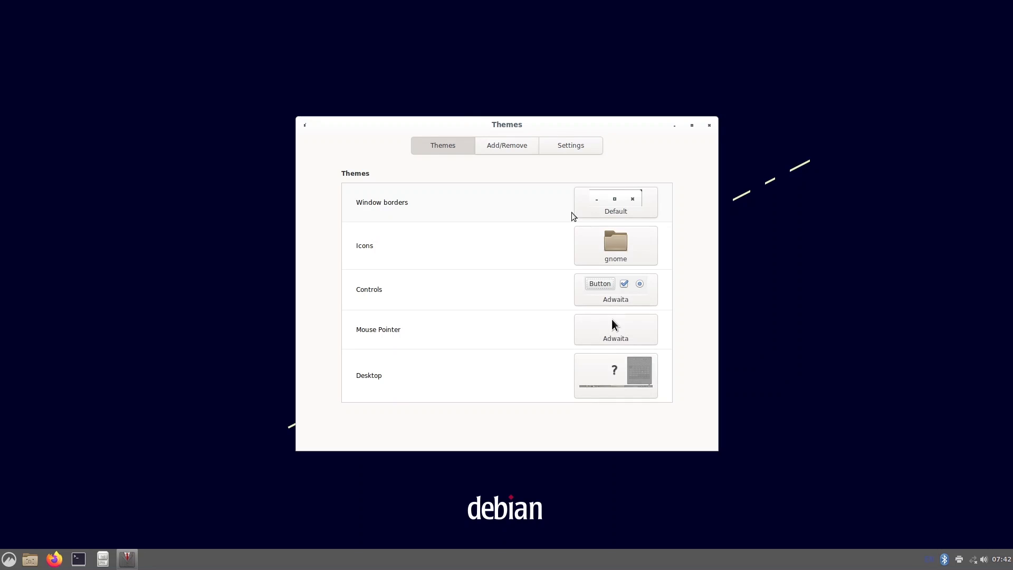
left_click(506, 144)
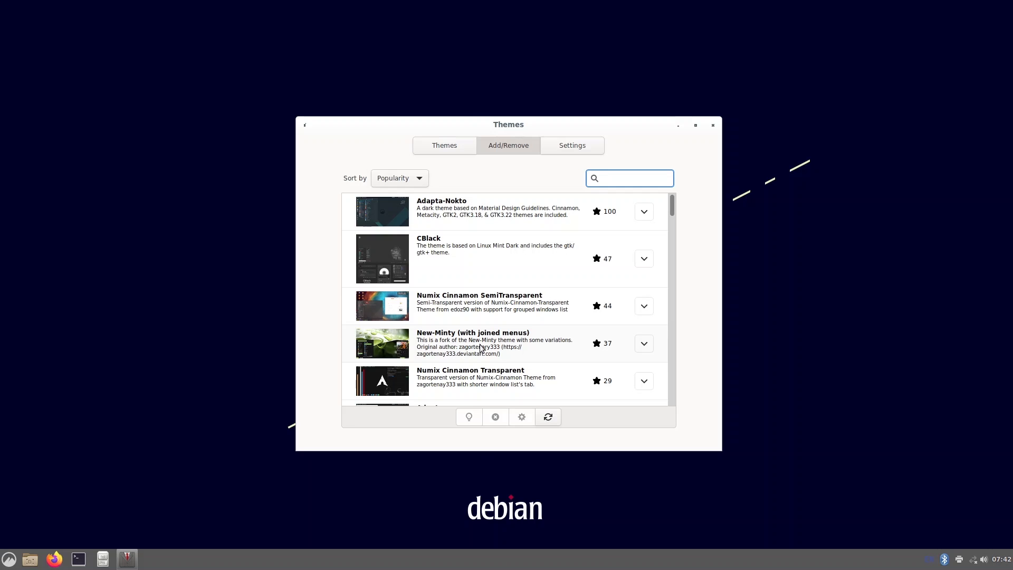
left_click(628, 177)
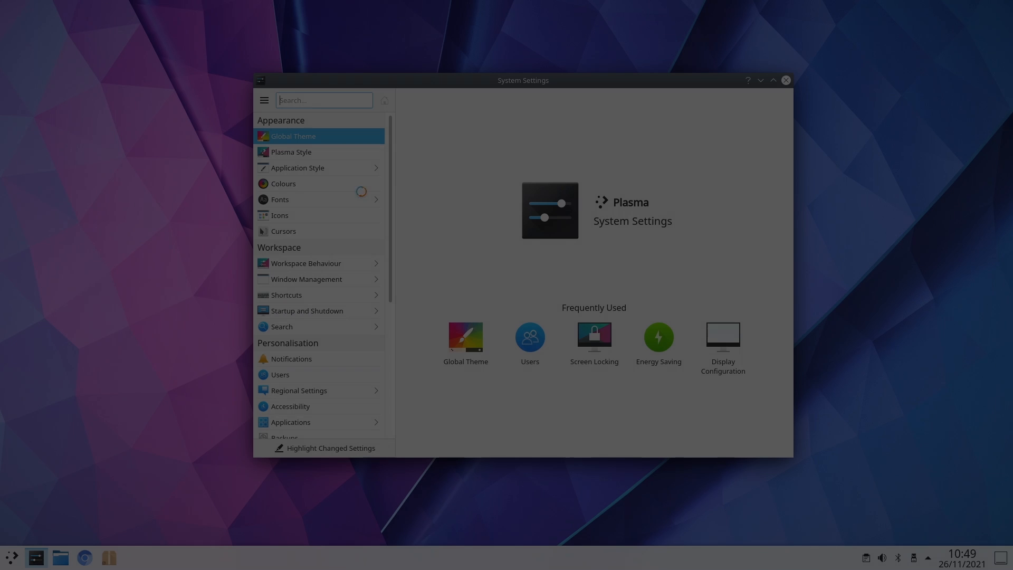
- Choose and apply the Breeze Dark global theme in KDE System Settings
left_click(293, 136)
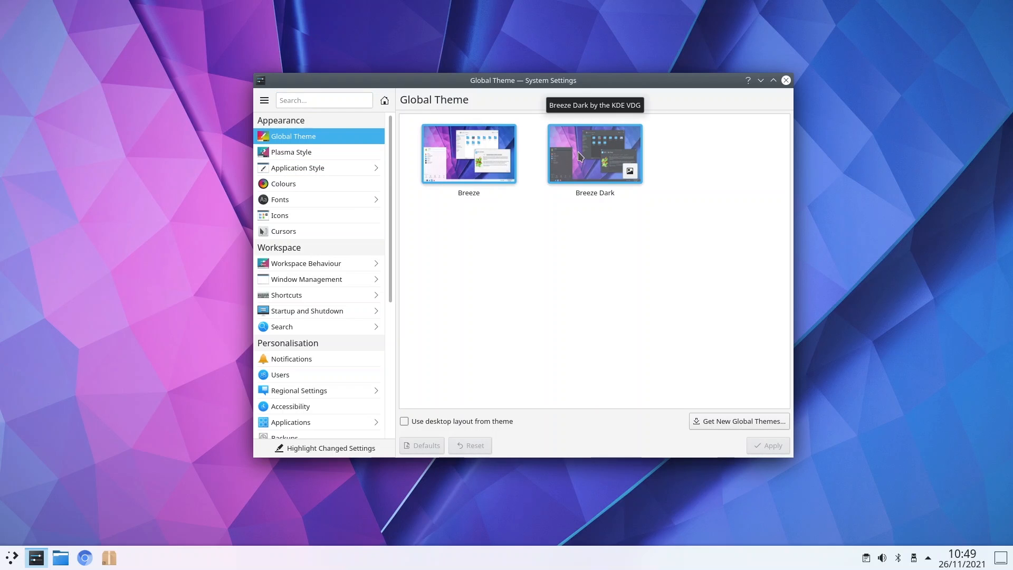
left_click(595, 154)
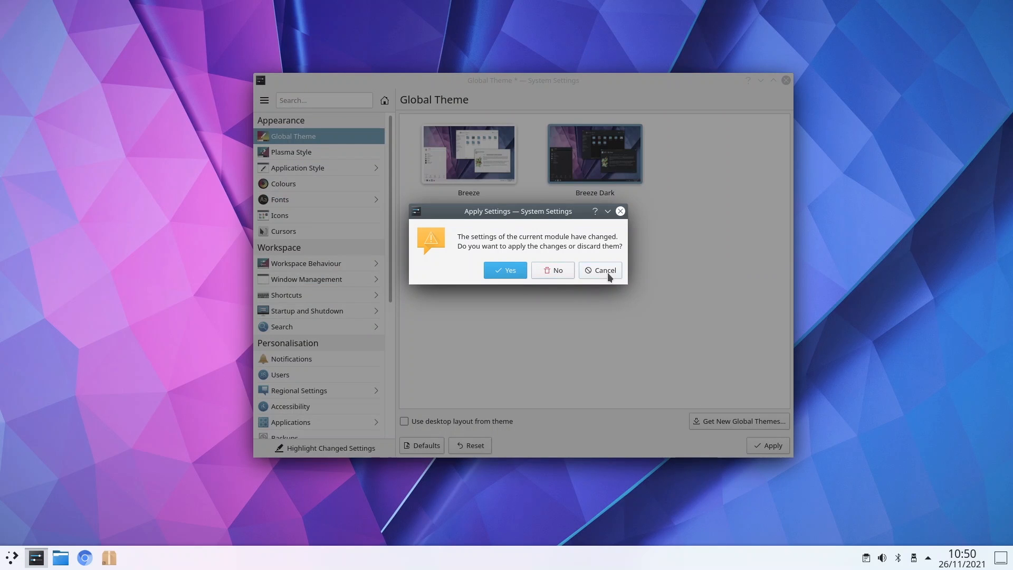
left_click(601, 270)
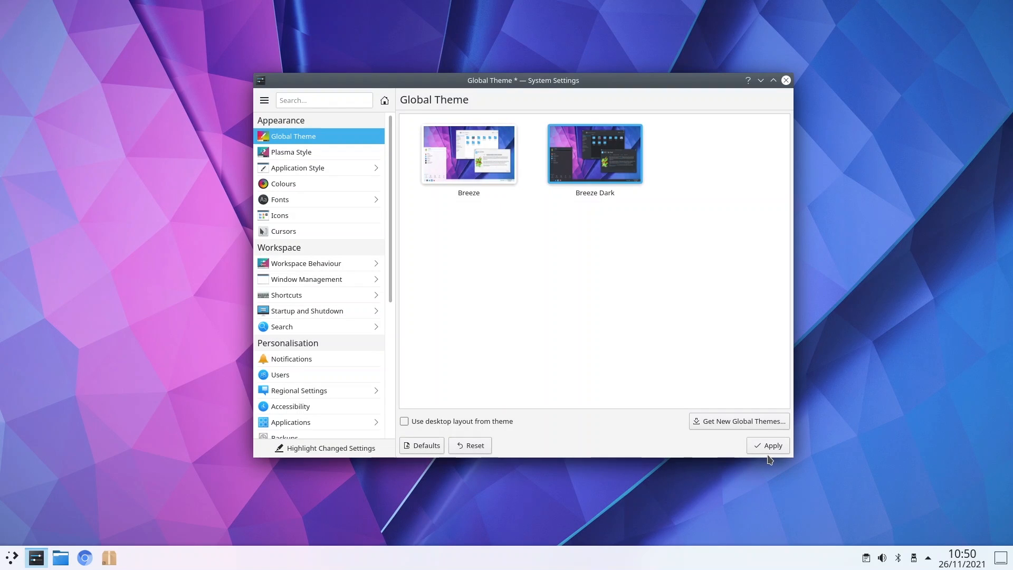
left_click(768, 445)
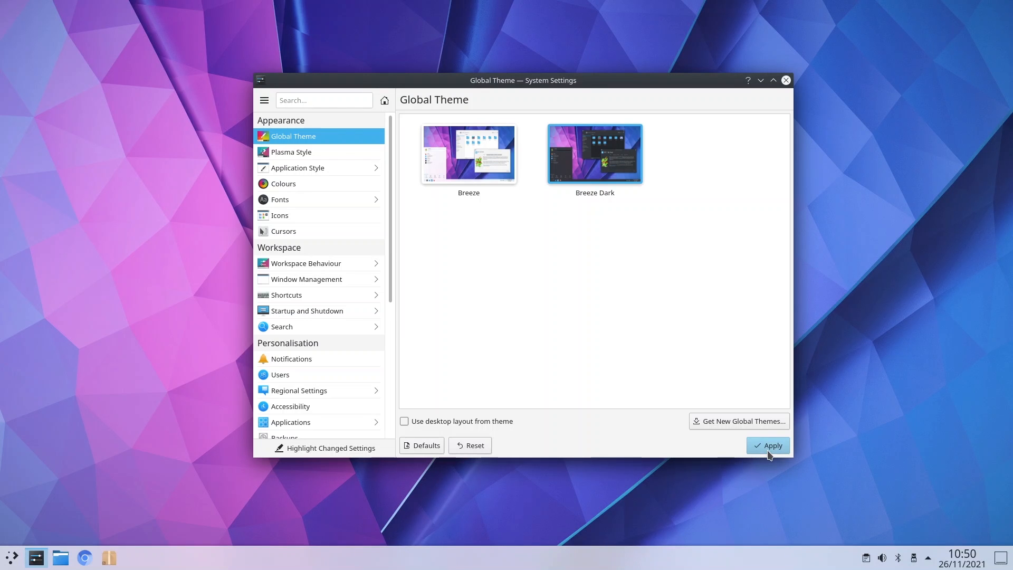
left_click(768, 445)
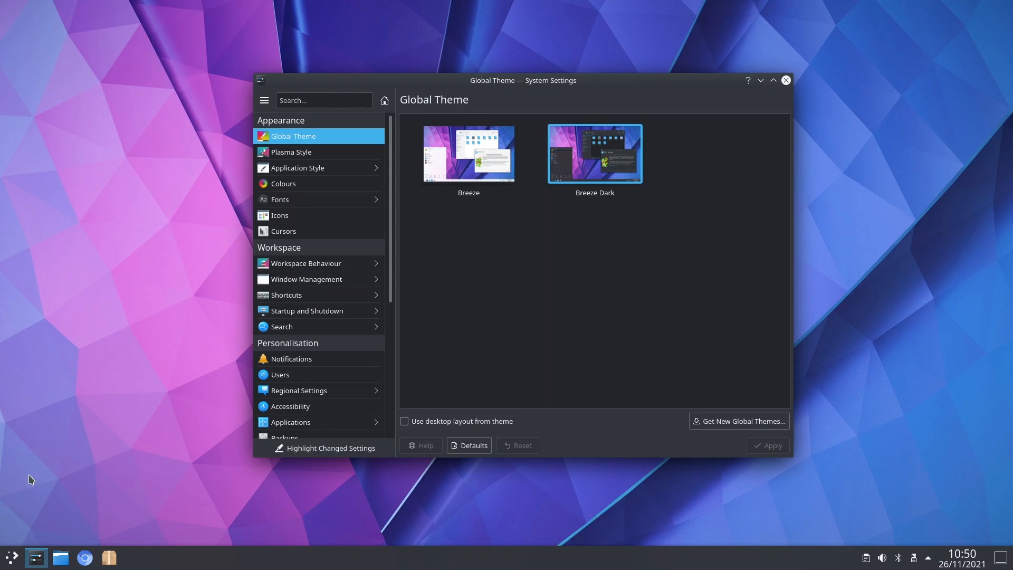
- Browse the Application Style and Window Management settings pages
left_click(12, 557)
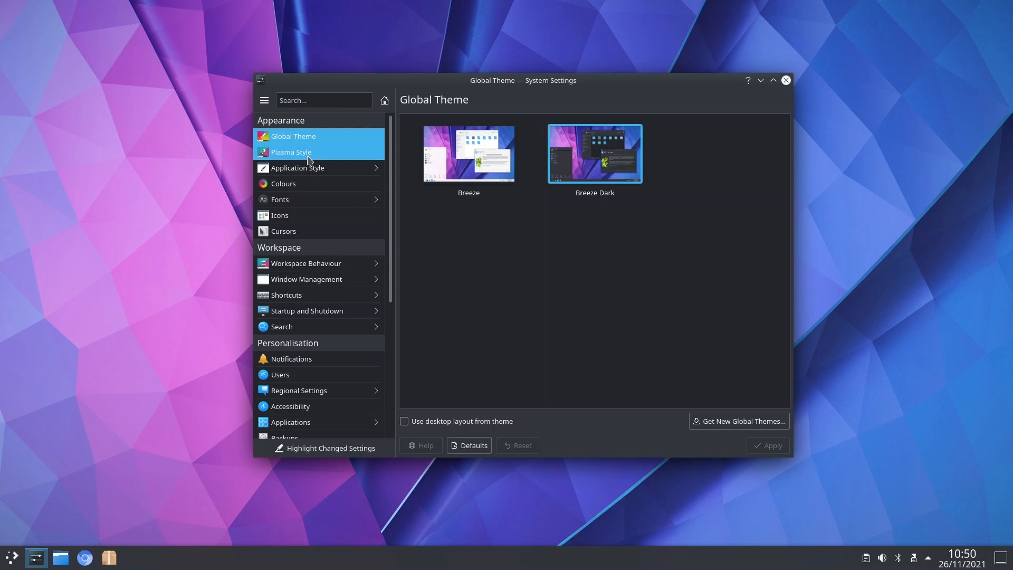
left_click(291, 152)
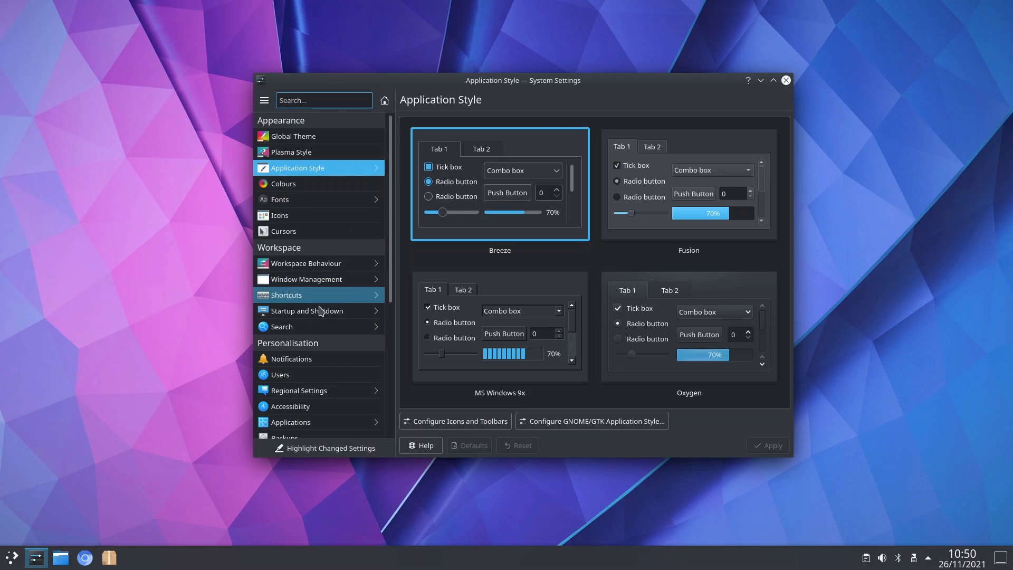
left_click(306, 278)
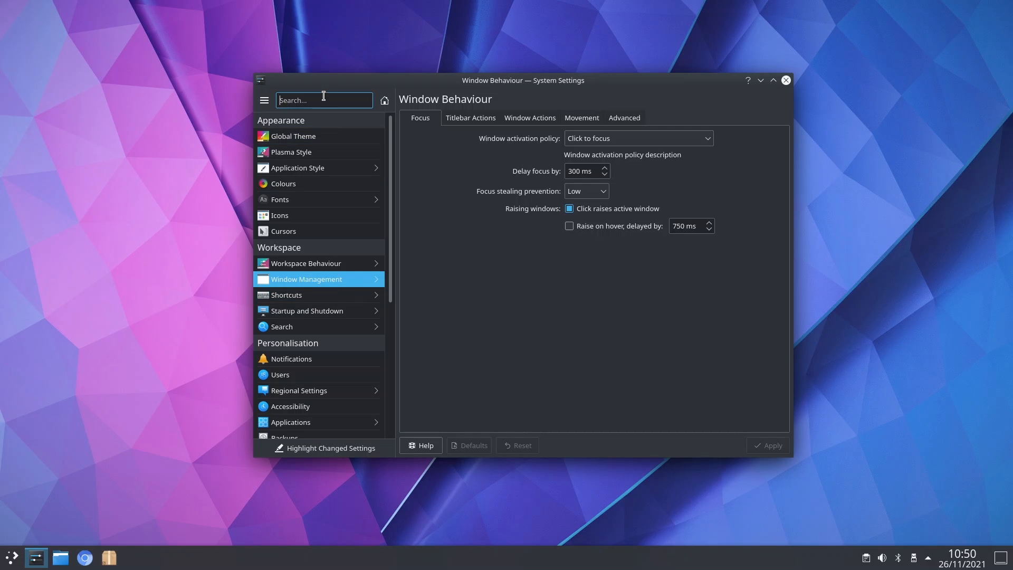
- Search 'lay' to reach Keyboard settings and show the Layouts tab listing French
type("layout")
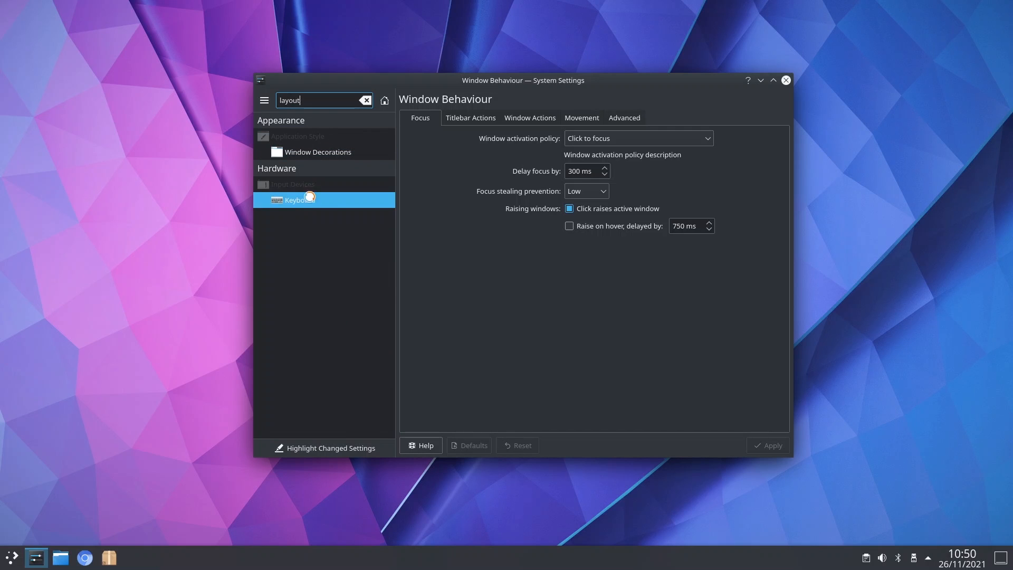
left_click(299, 201)
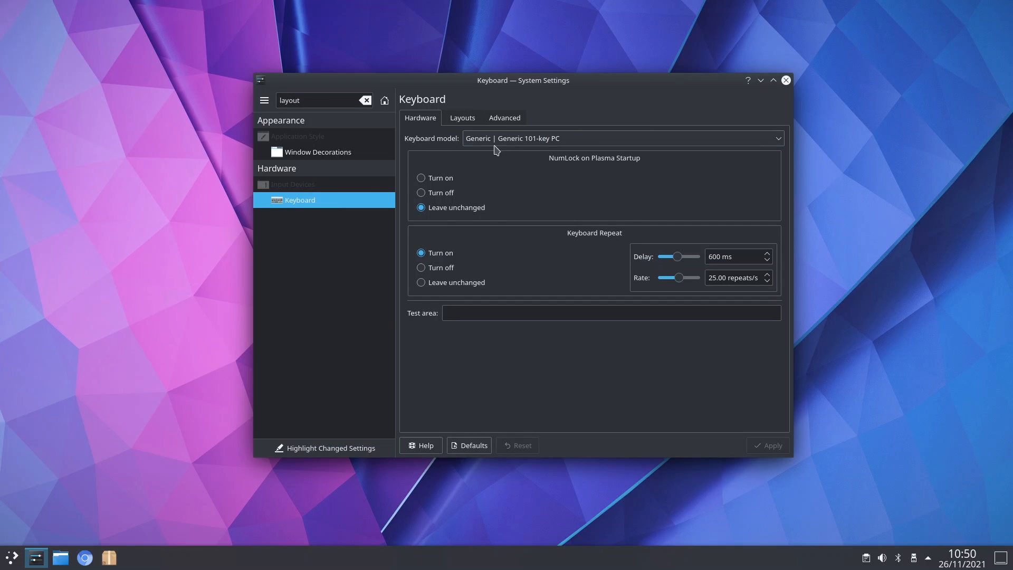
left_click(462, 118)
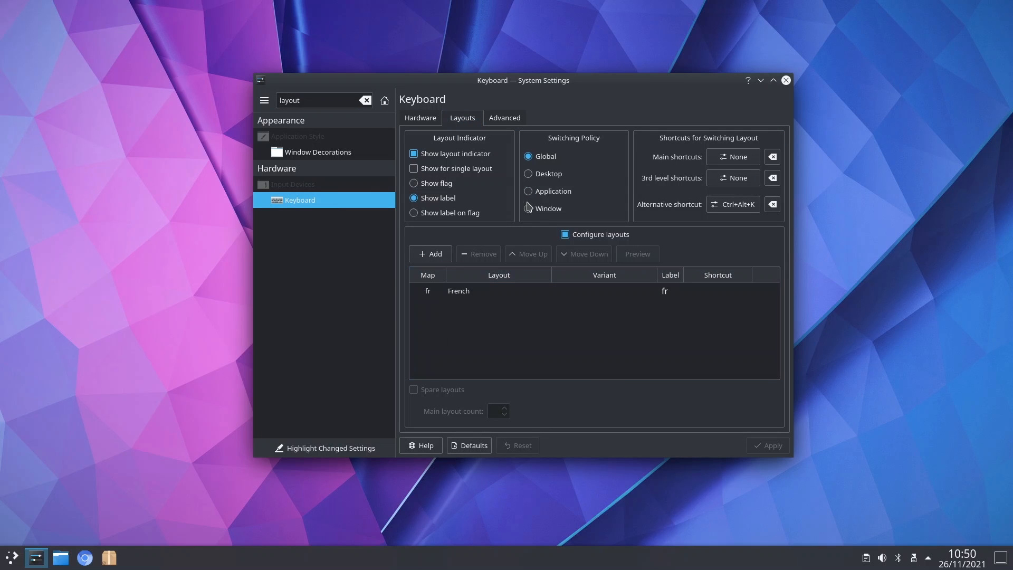
left_click(785, 81)
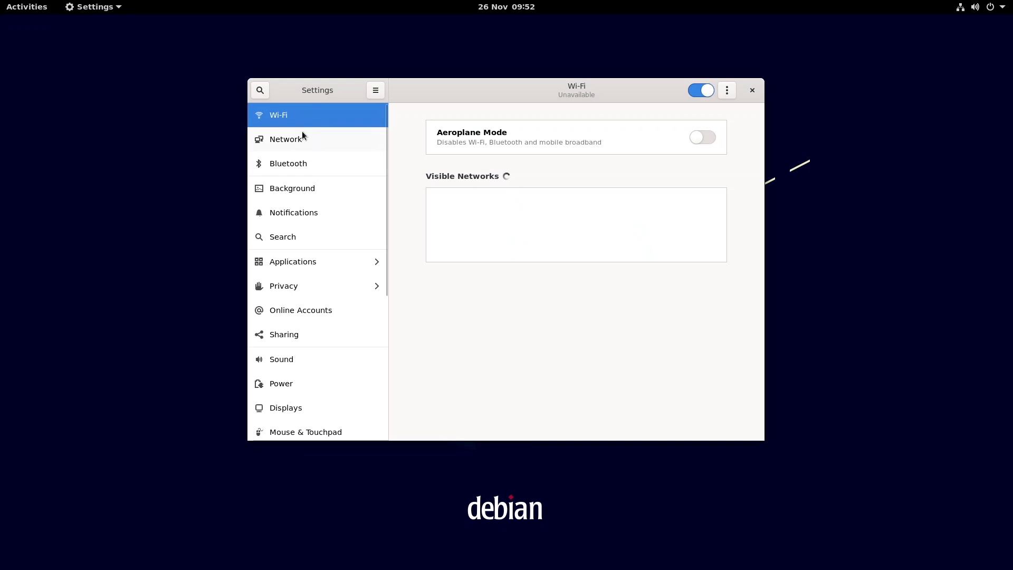
- Browse the Network, Bluetooth and Background pages in GNOME Settings
left_click(284, 139)
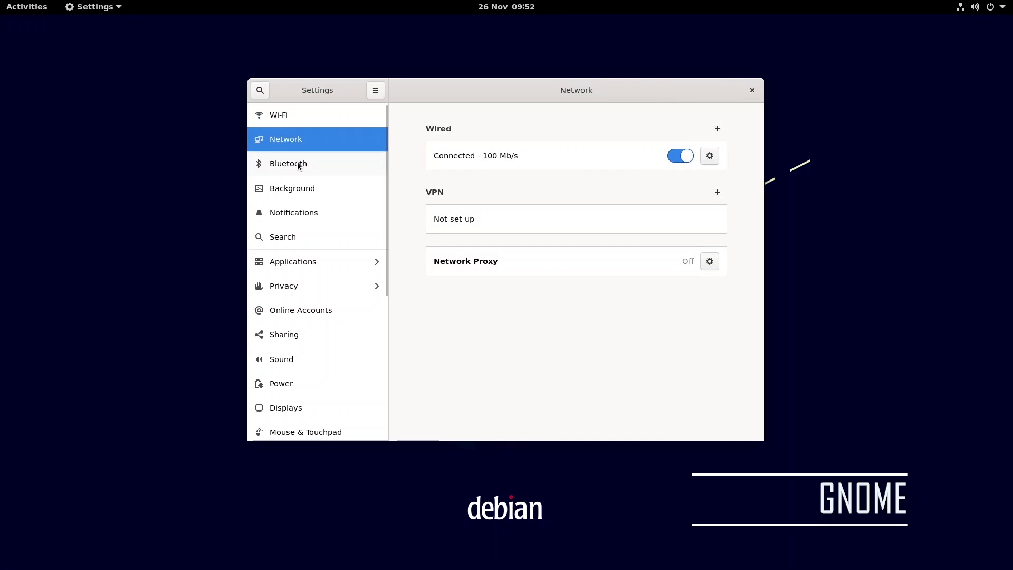
left_click(288, 164)
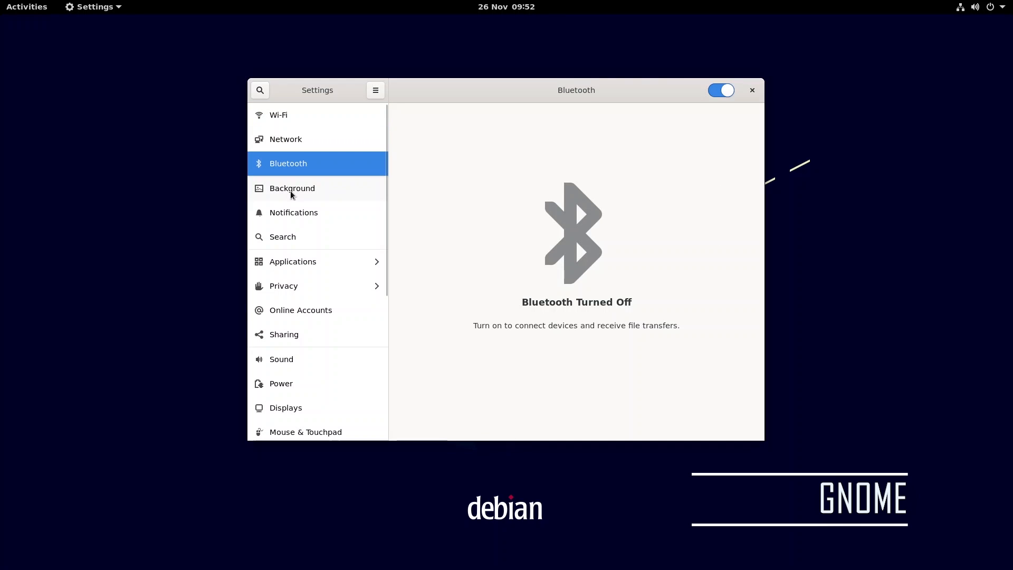
left_click(292, 188)
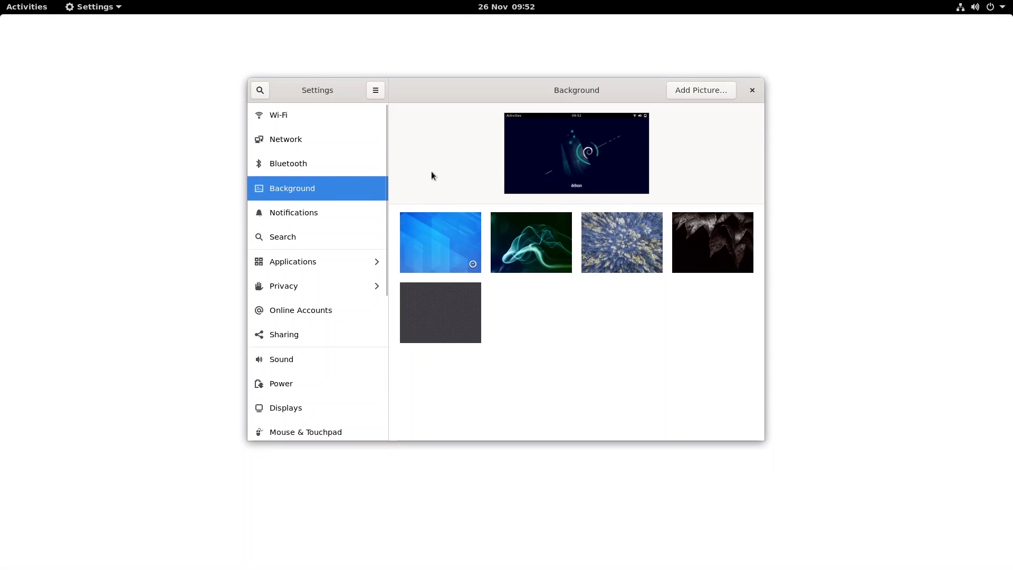
- Set the green smoke image as wallpaper and view the Notifications settings
left_click(530, 243)
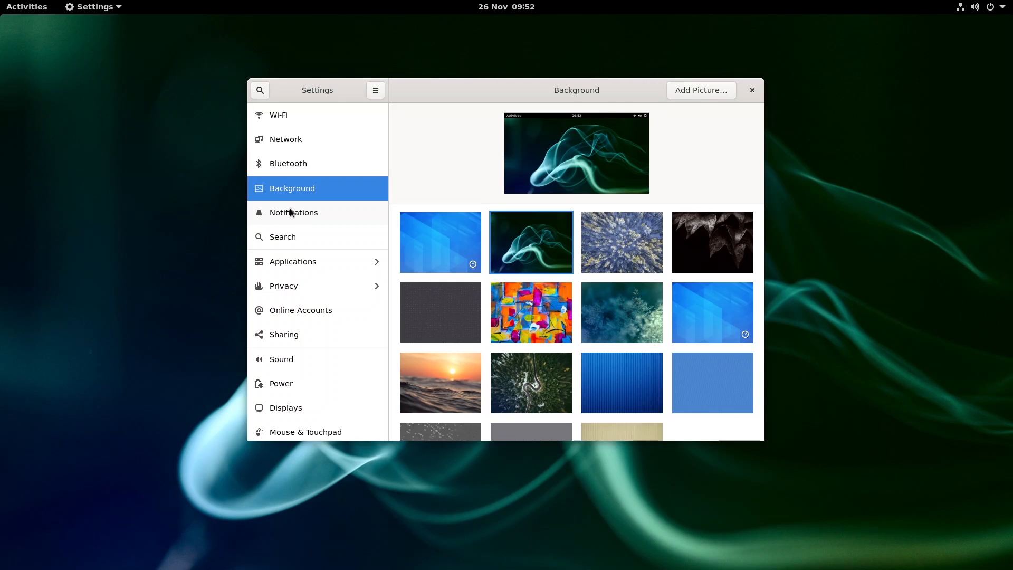
left_click(294, 212)
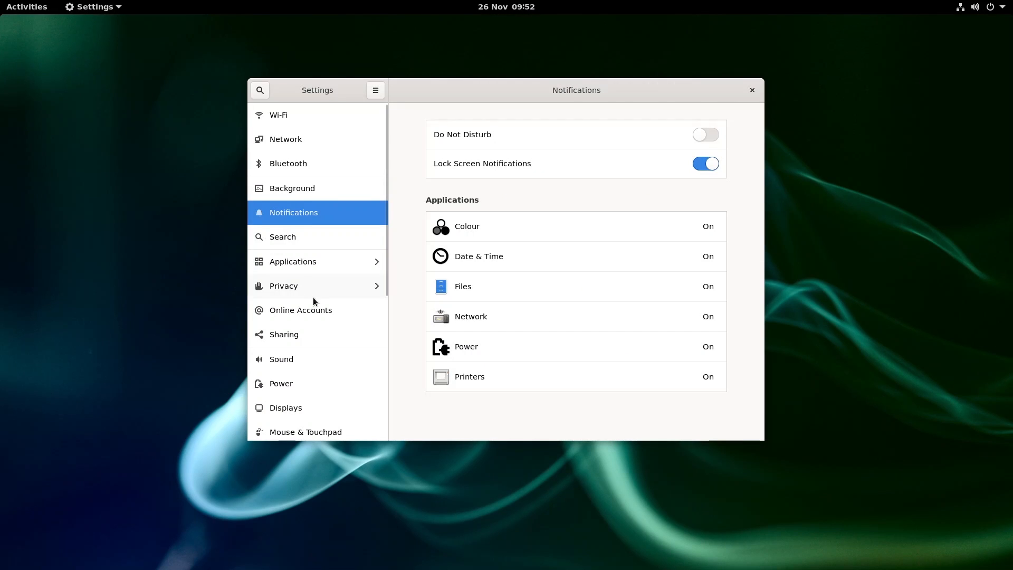
mouse_move(289, 312)
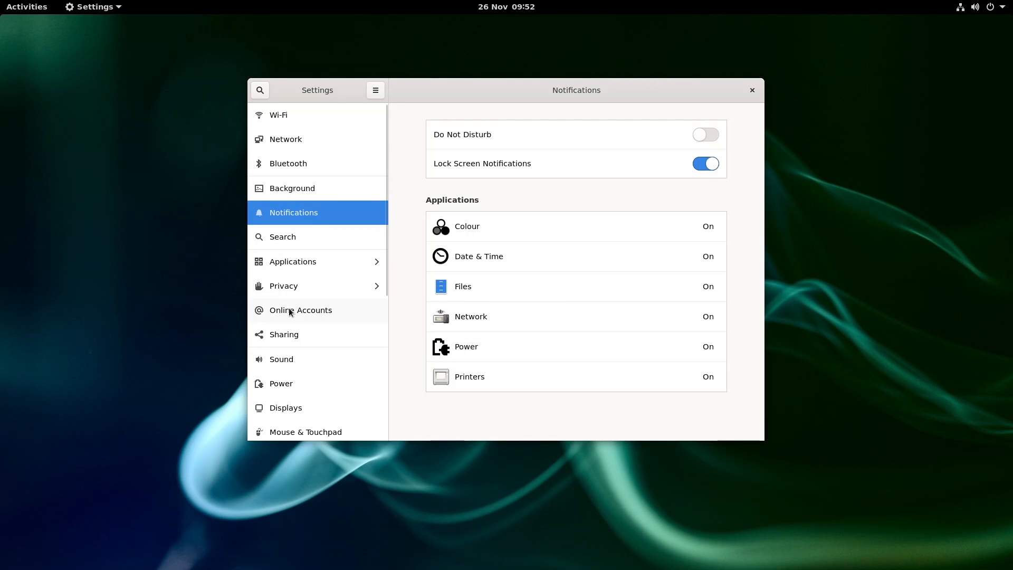
scroll("down", 3)
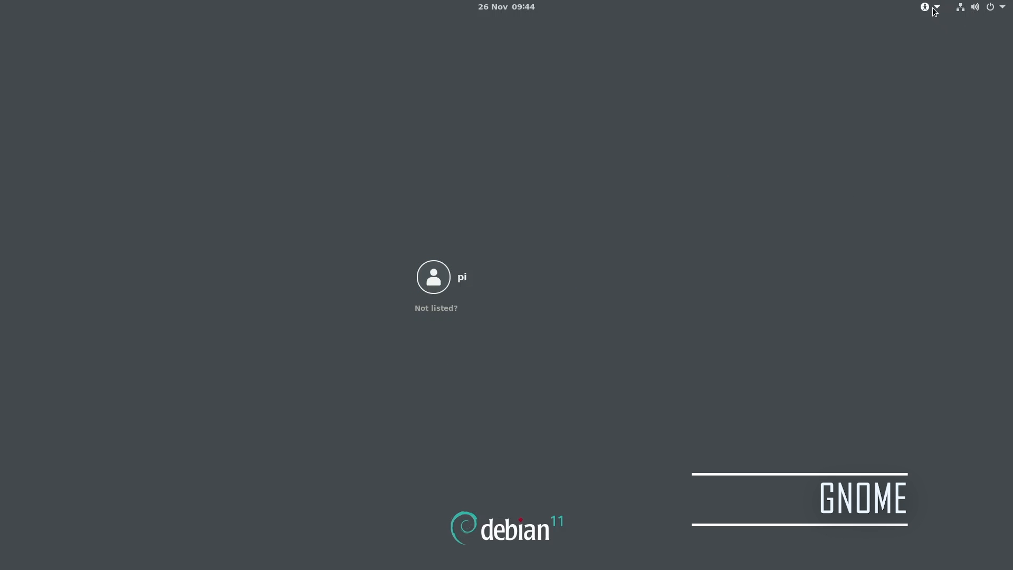
- View the GNOME login accessibility menu and KDE login, then enter username 'pi' at the MATE login
left_click(924, 7)
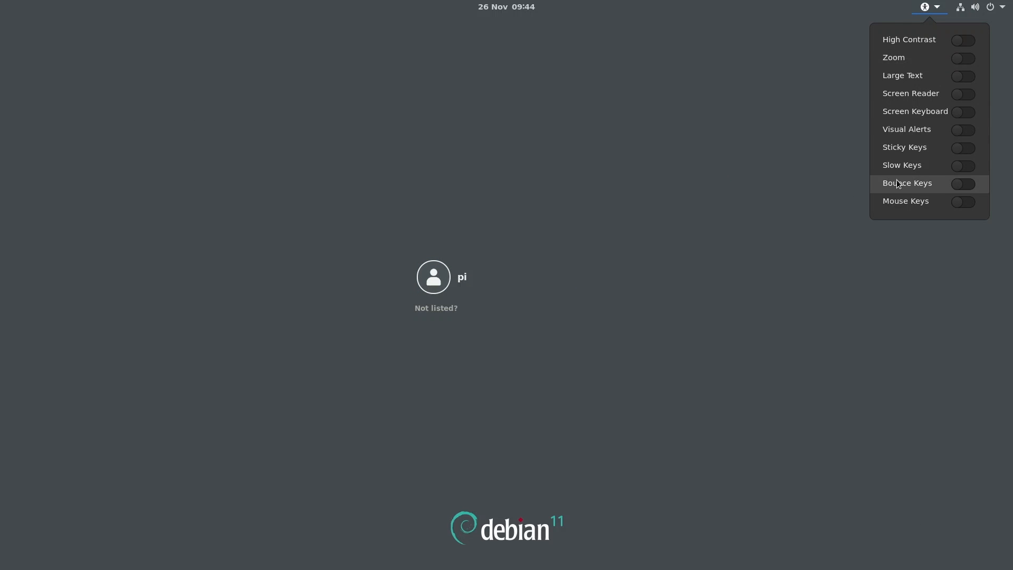
left_click(464, 276)
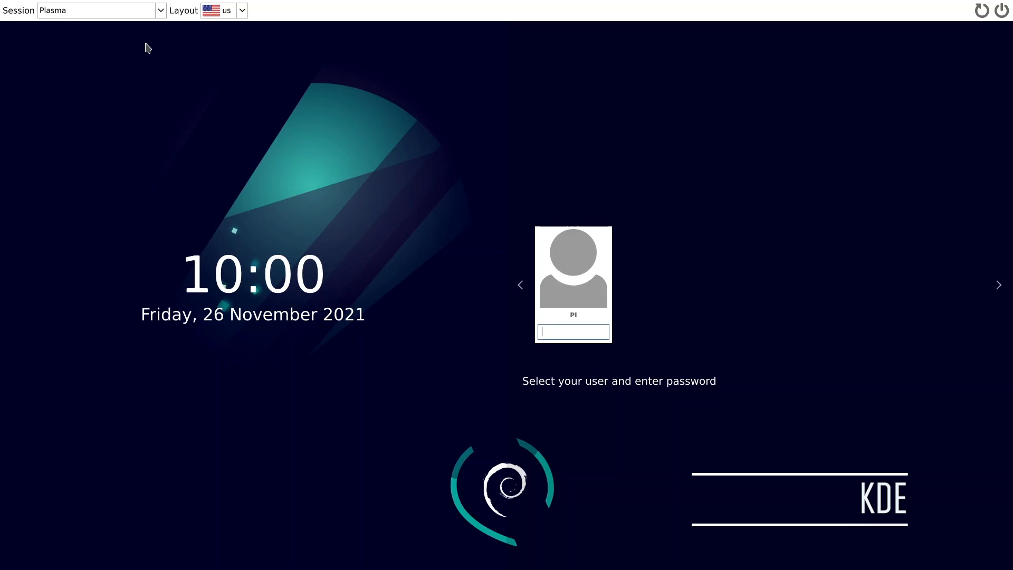
left_click(158, 11)
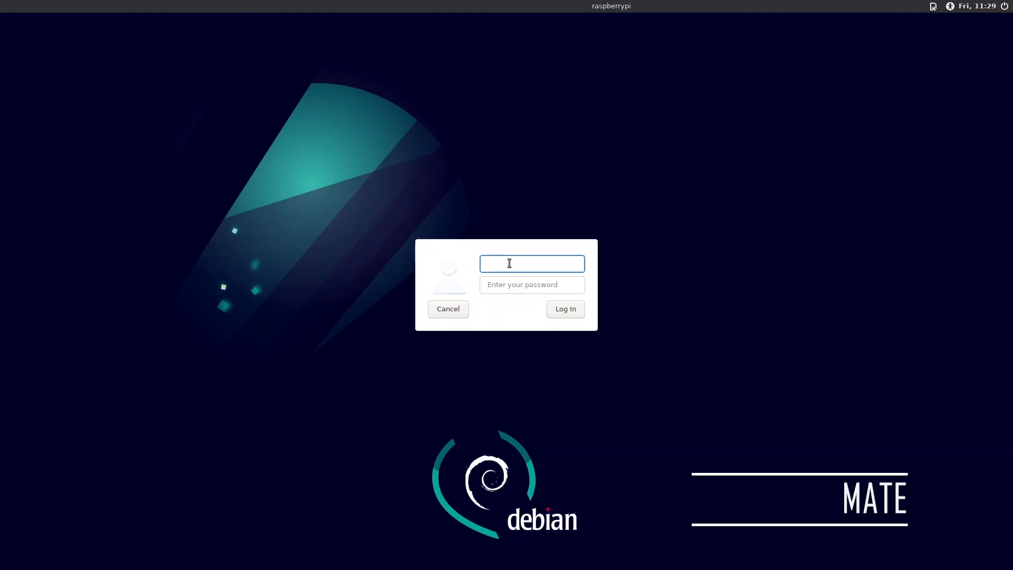
type("pi")
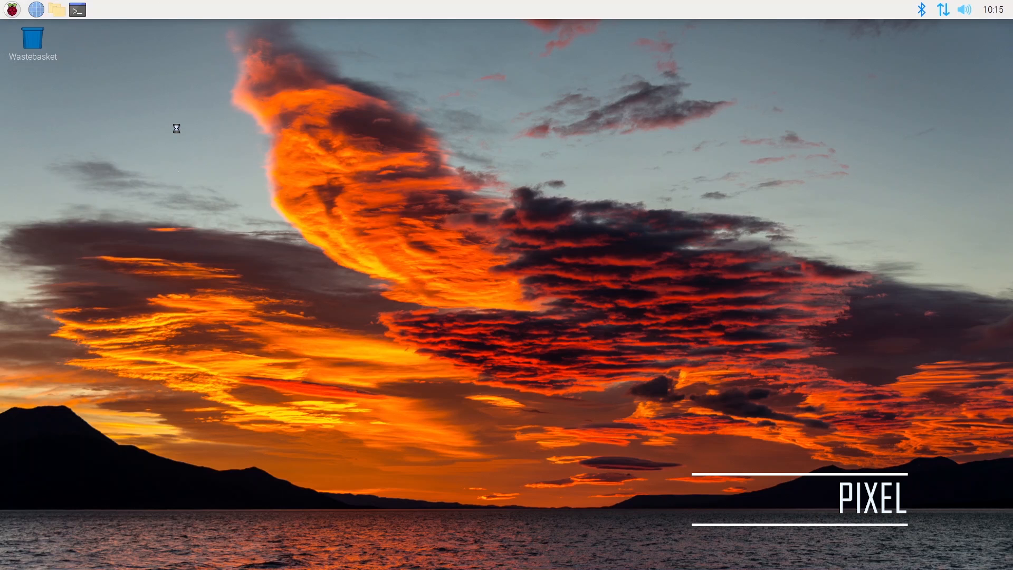
mouse_move(350, 164)
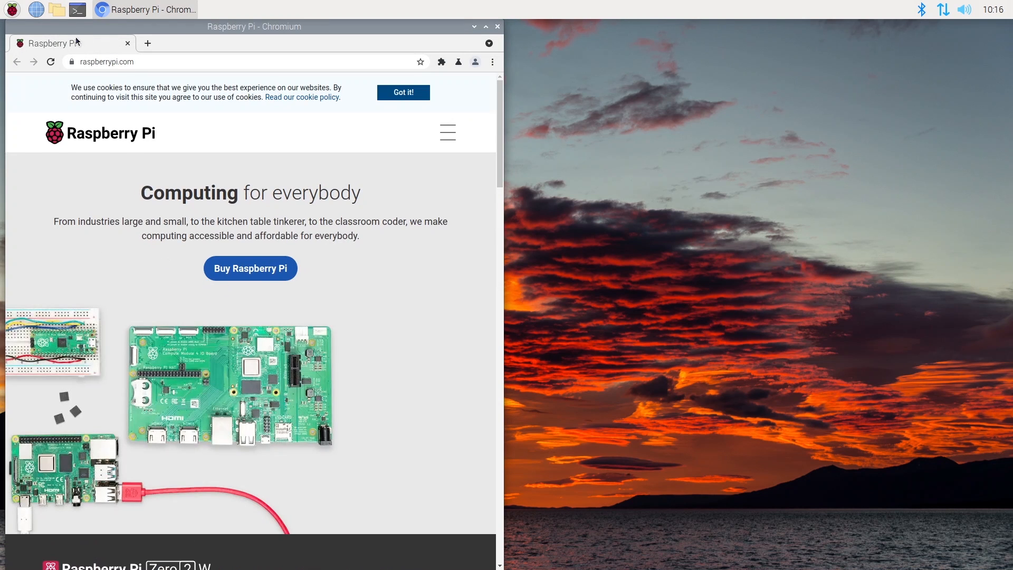
- Open the home folder in the file manager, close it, then close the Chromium window
left_click(54, 10)
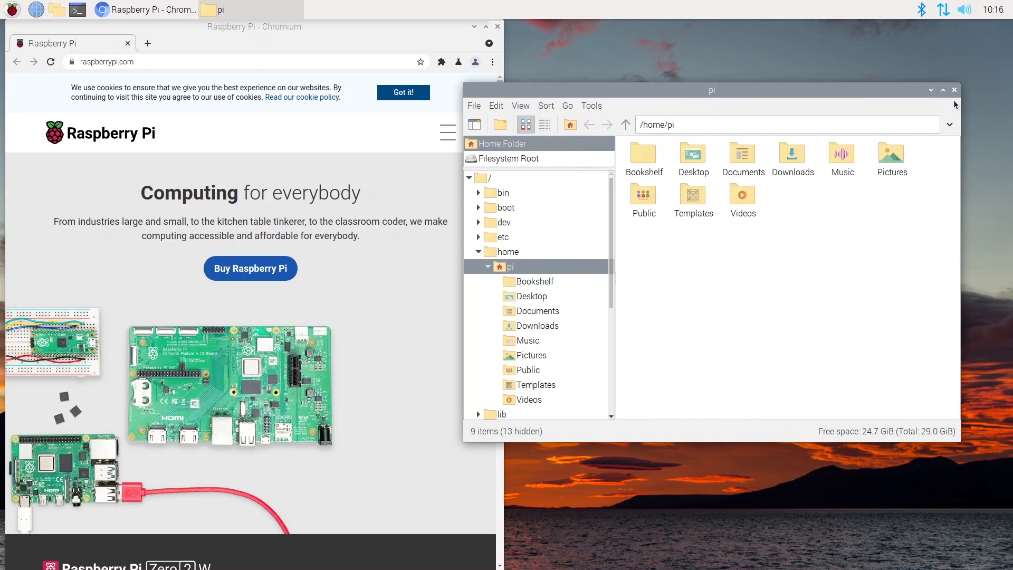
left_click(954, 89)
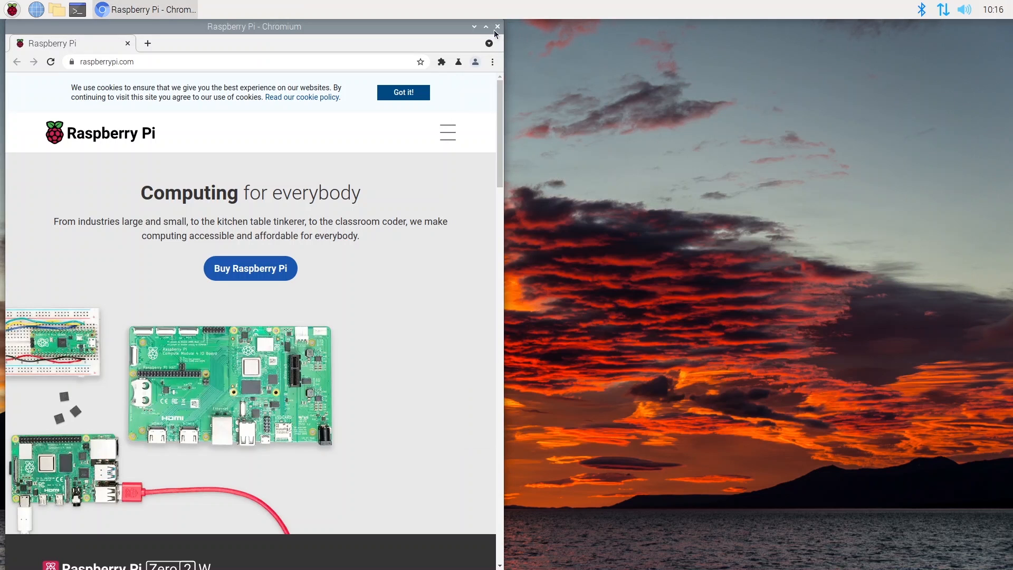
left_click(497, 26)
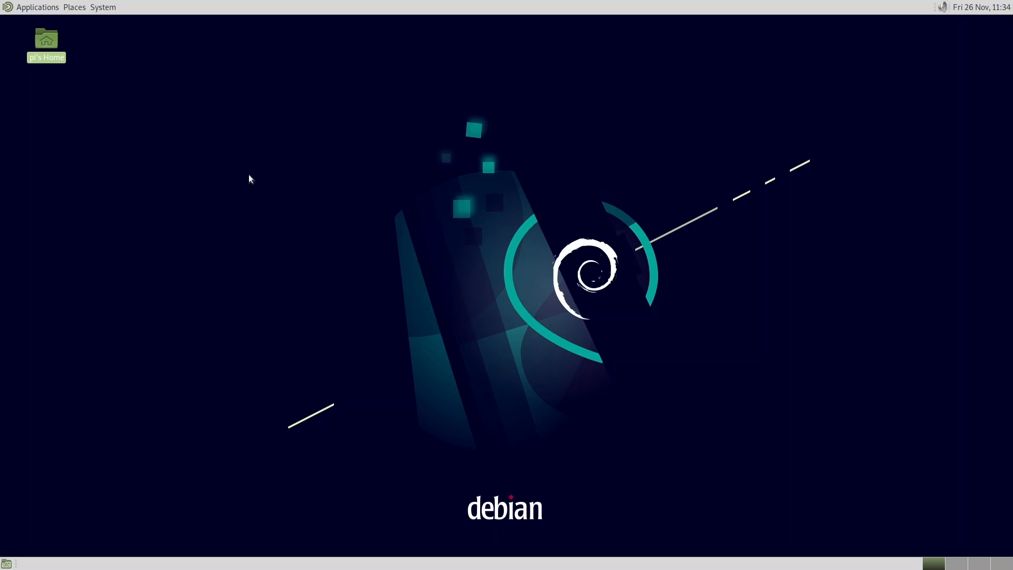
- Open Caja and a MATE Terminal, and begin entering 'sudo apt install chromium'
left_click(37, 7)
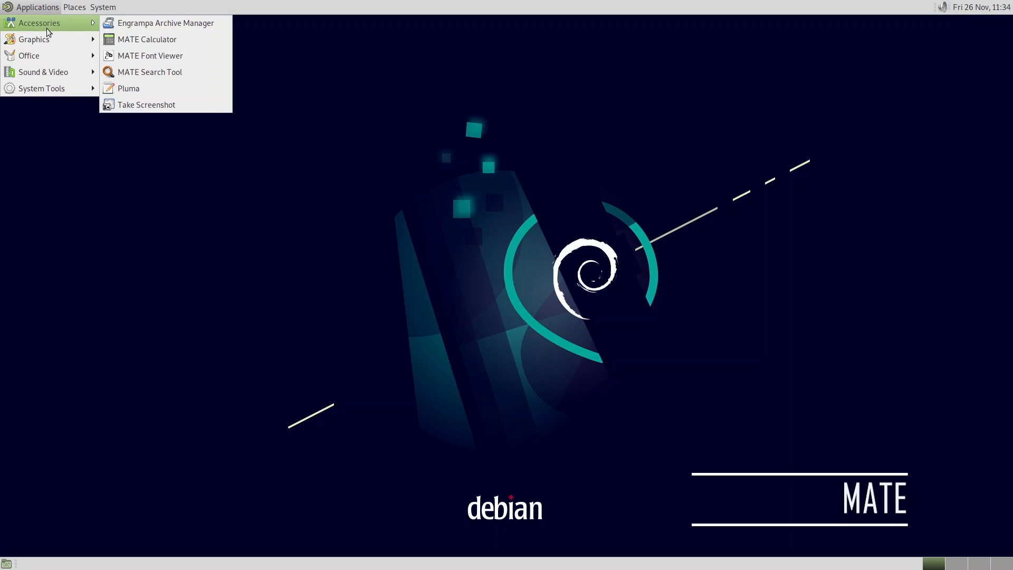
mouse_move(49, 55)
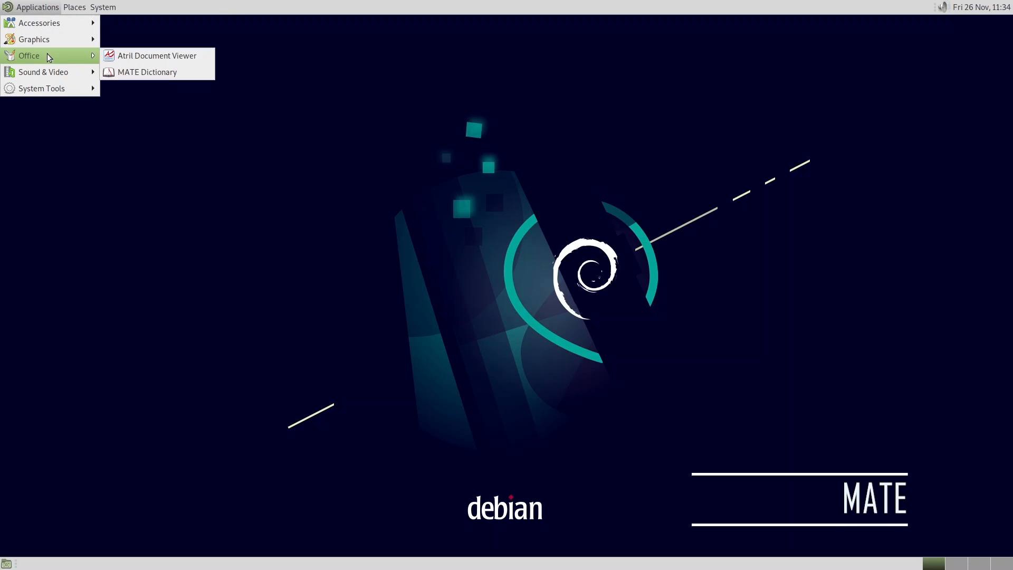
mouse_move(57, 90)
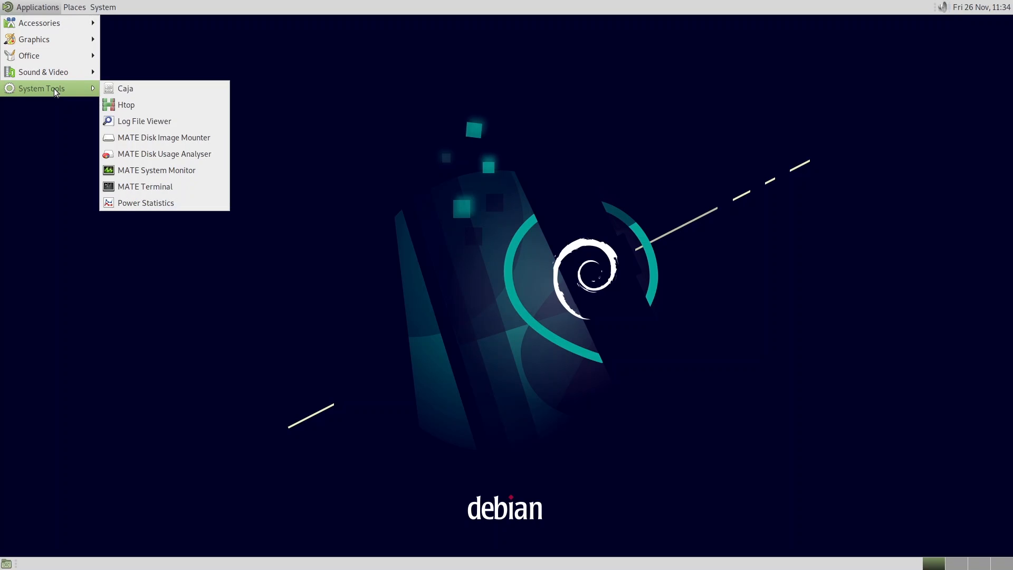
mouse_move(143, 87)
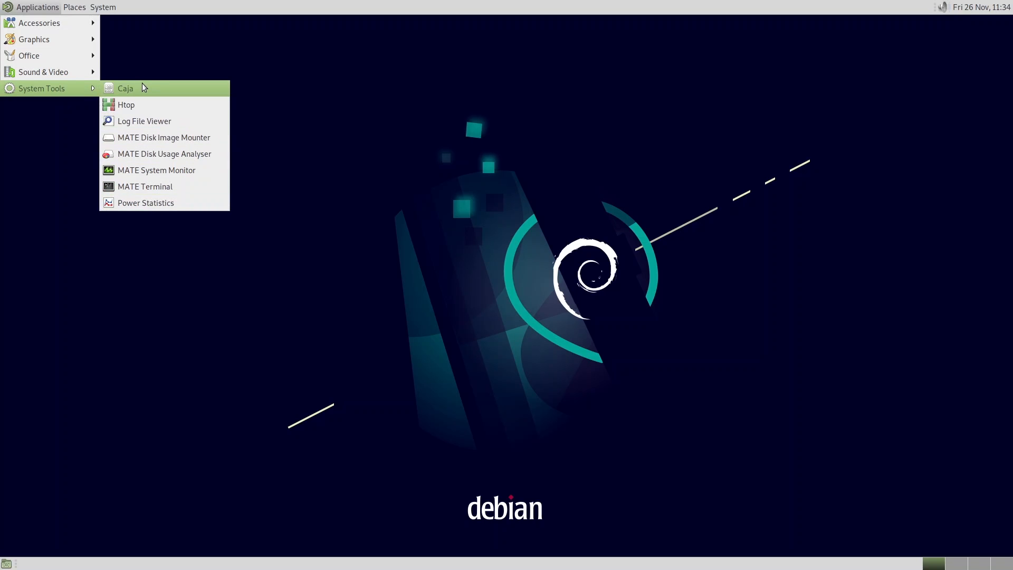
left_click(124, 89)
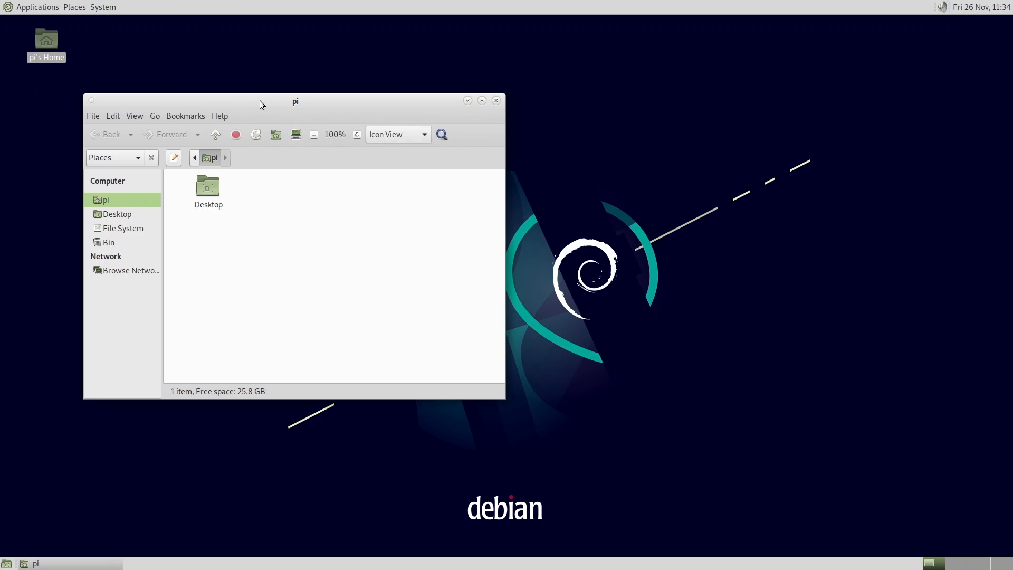
left_click(37, 7)
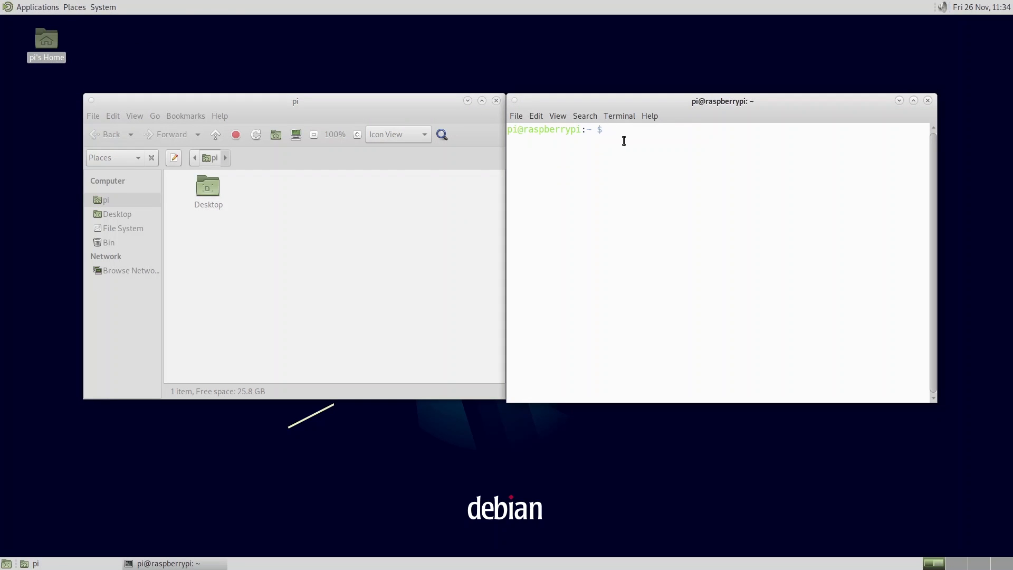
type("sudo apt in")
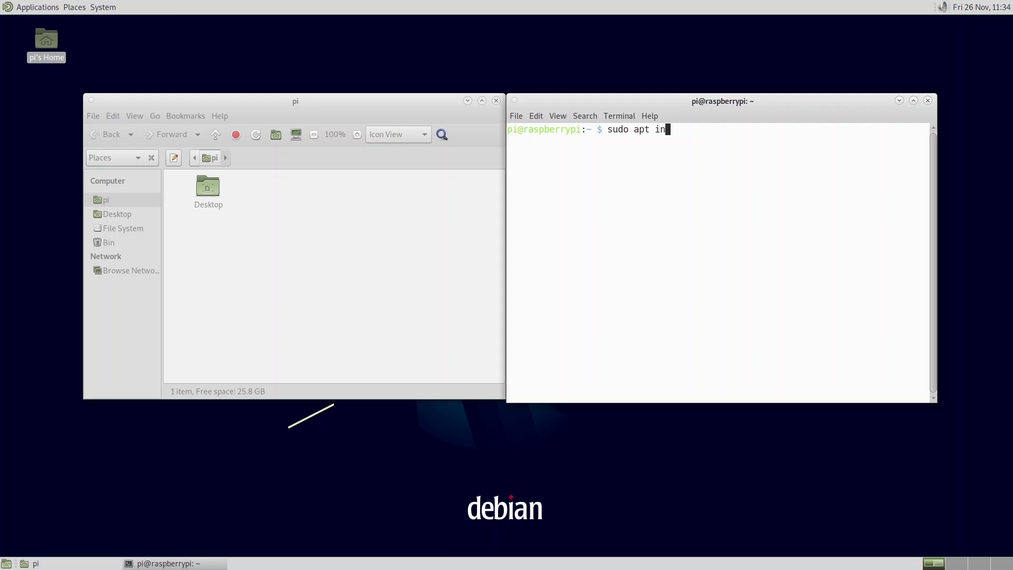
type("stall chromiu")
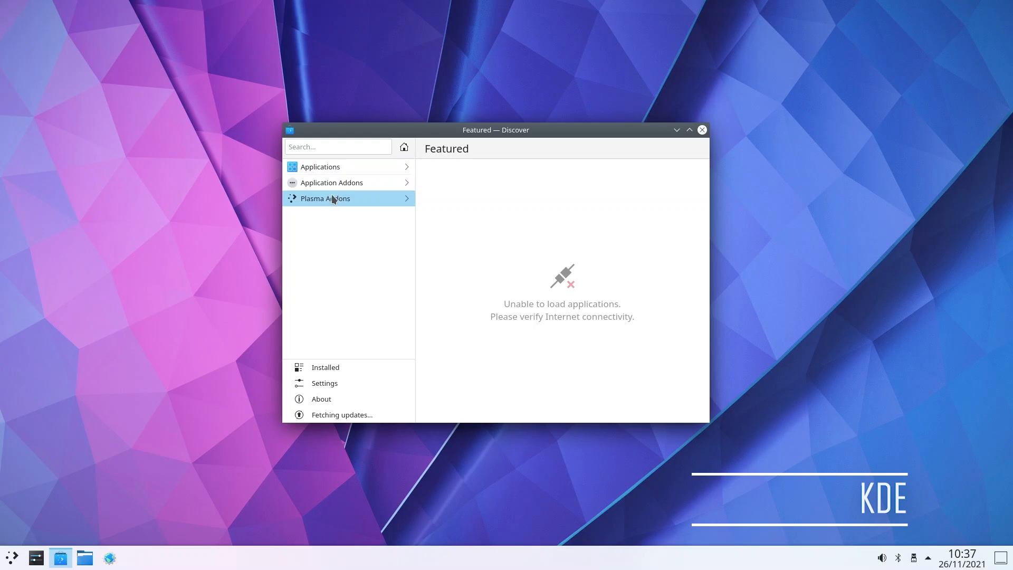
- Browse Discover's Internet application category, then begin a 'chrom' entry in Konsole
left_click(319, 167)
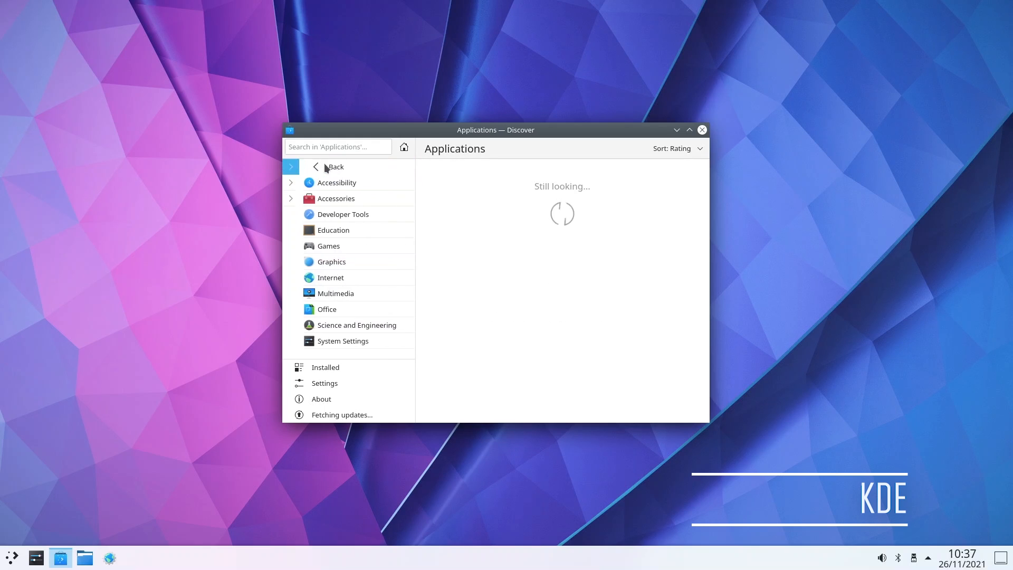
left_click(333, 230)
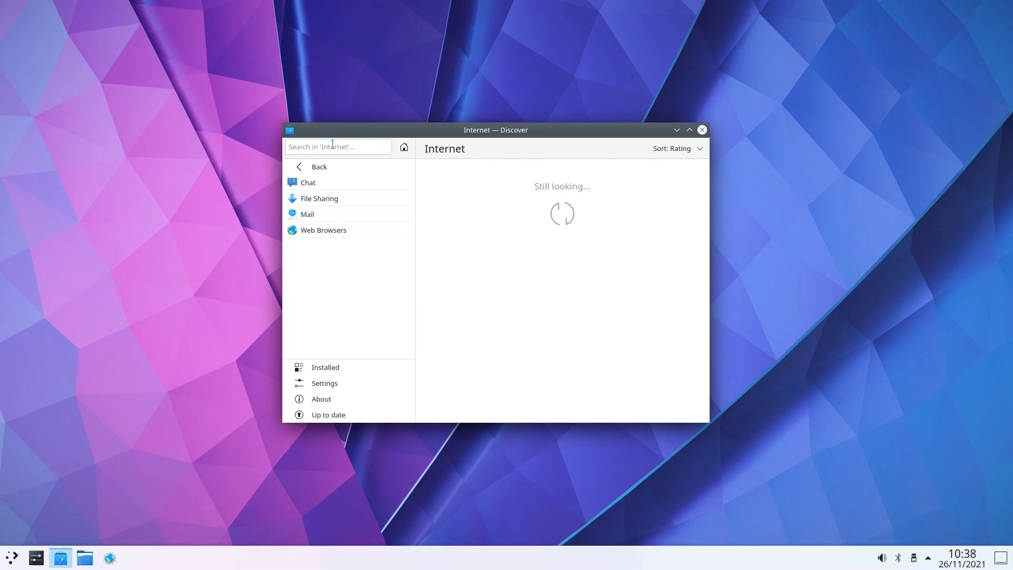
type("chrom")
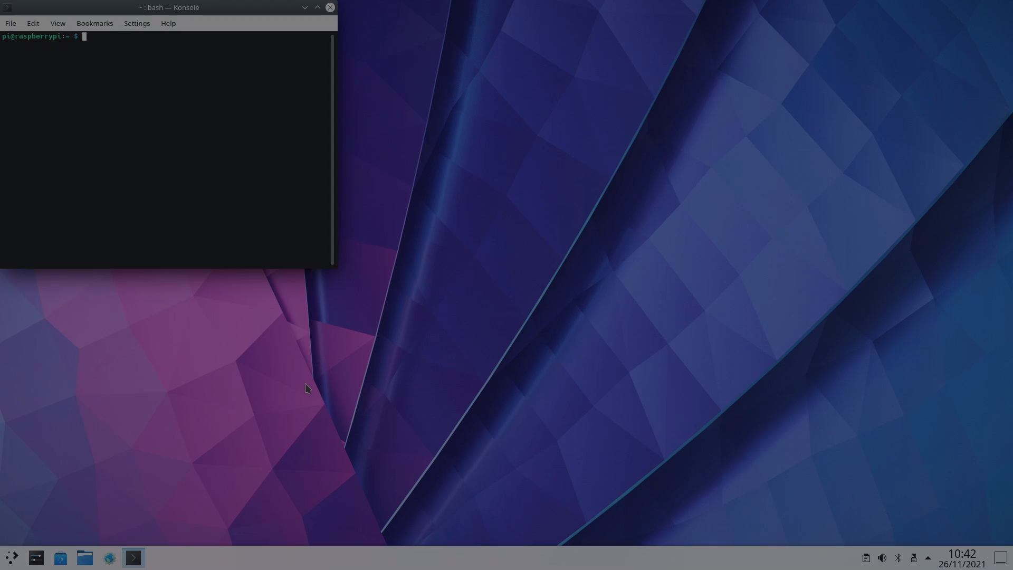
- Enter a partial 'sudo apt install syn' command at the Konsole prompt
type("sudo apt")
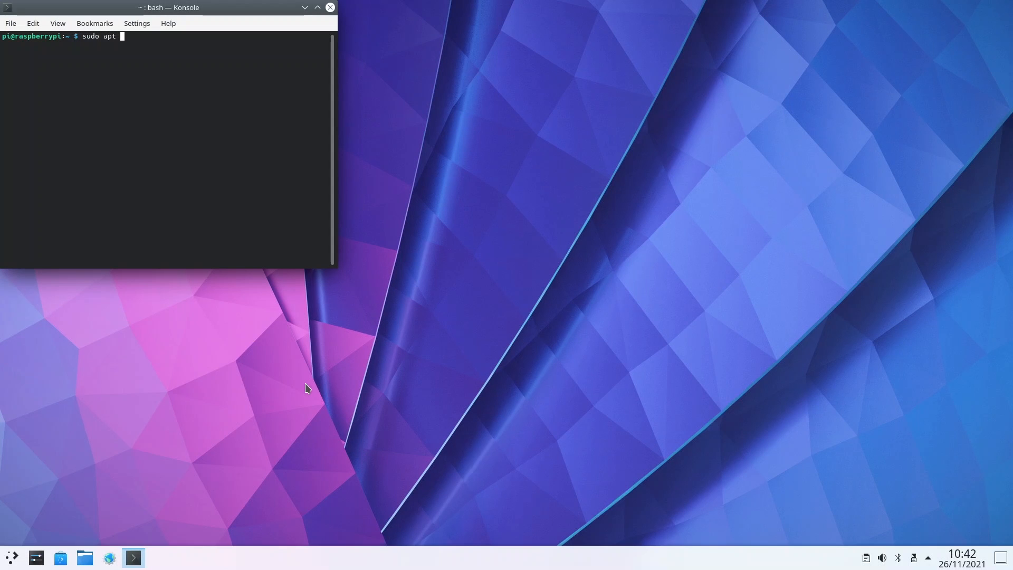
type("install syn")
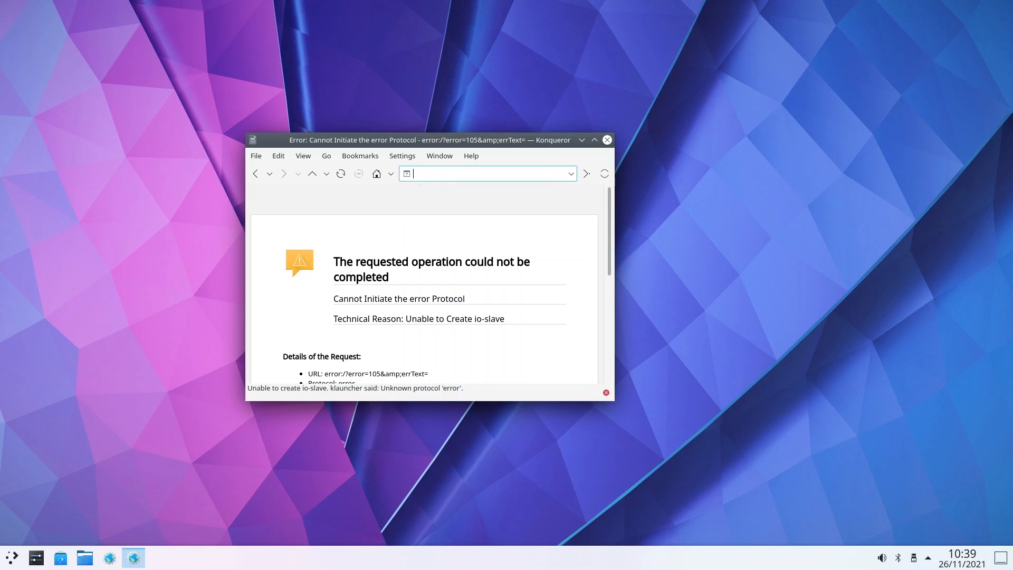
type("https://www.apple.com/")
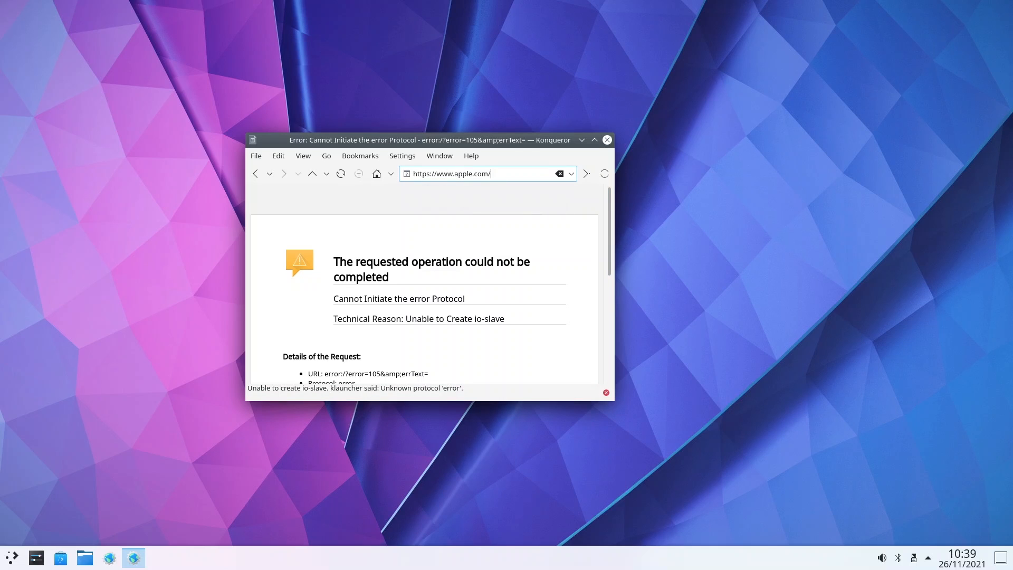
mouse_move(638, 144)
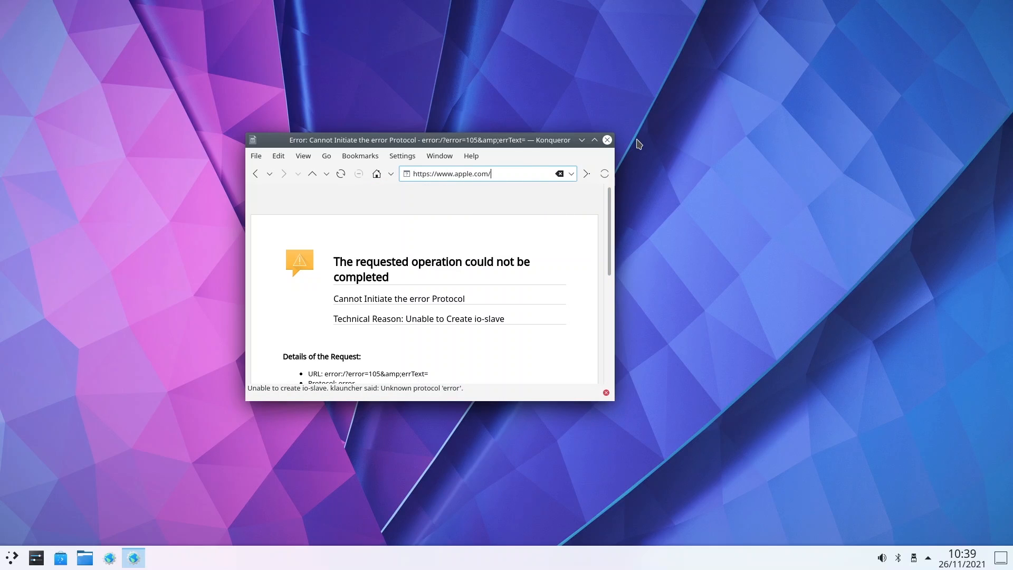
left_click(595, 139)
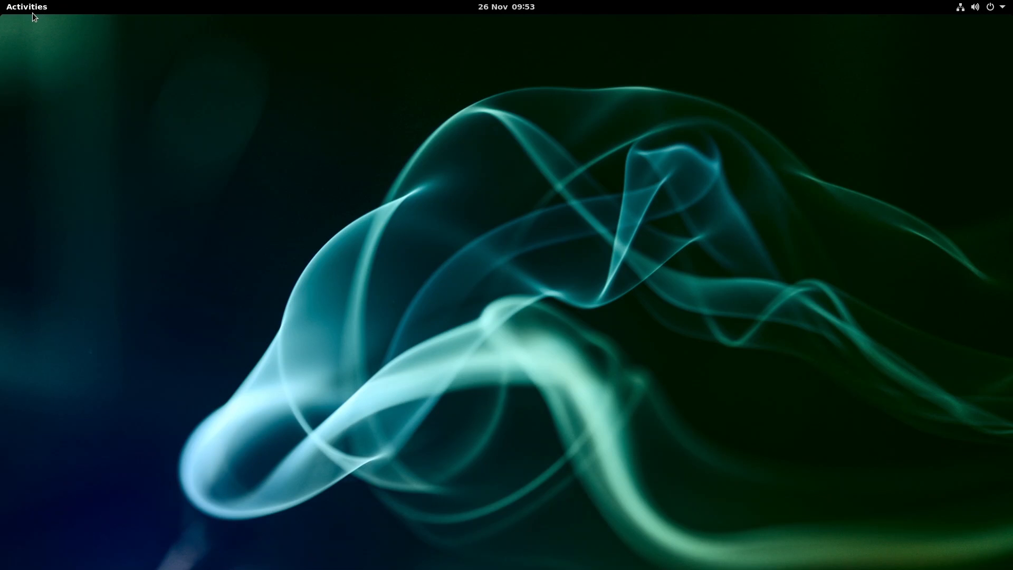
- Bring up GNOME Activities and enter a partial 'sudo apt install sy' command in Terminal
left_click(27, 7)
type("sudo")
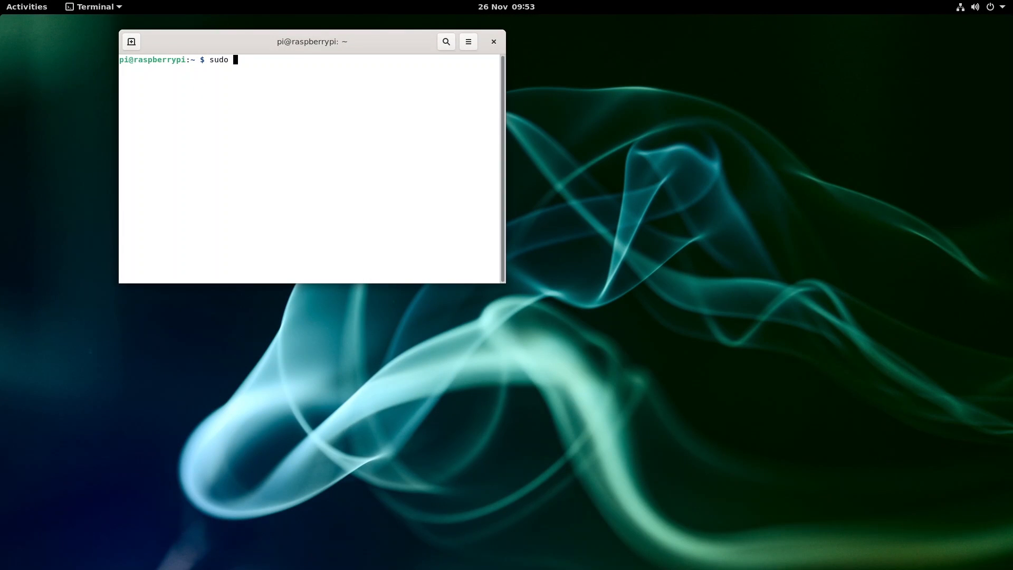
type("apt install sy")
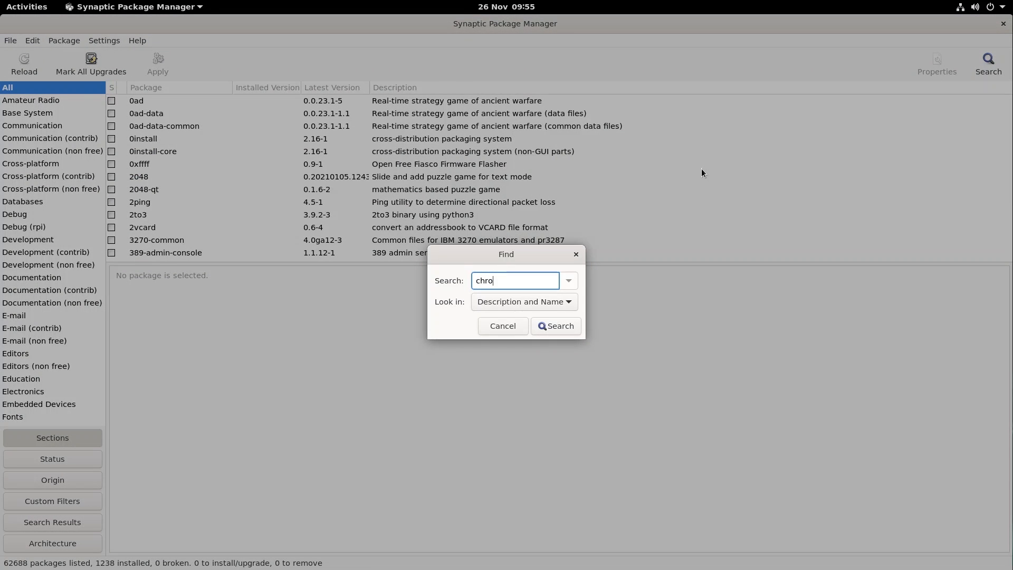
- Search Synaptic for chromium, mark chromium-browser with its dependencies and apply the installation
left_click(555, 325)
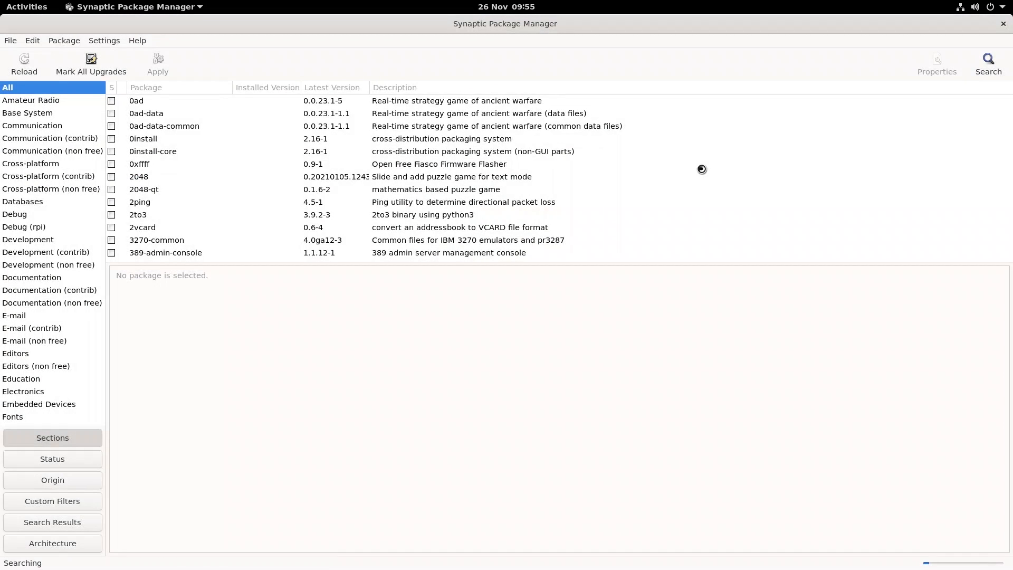
type("chromium")
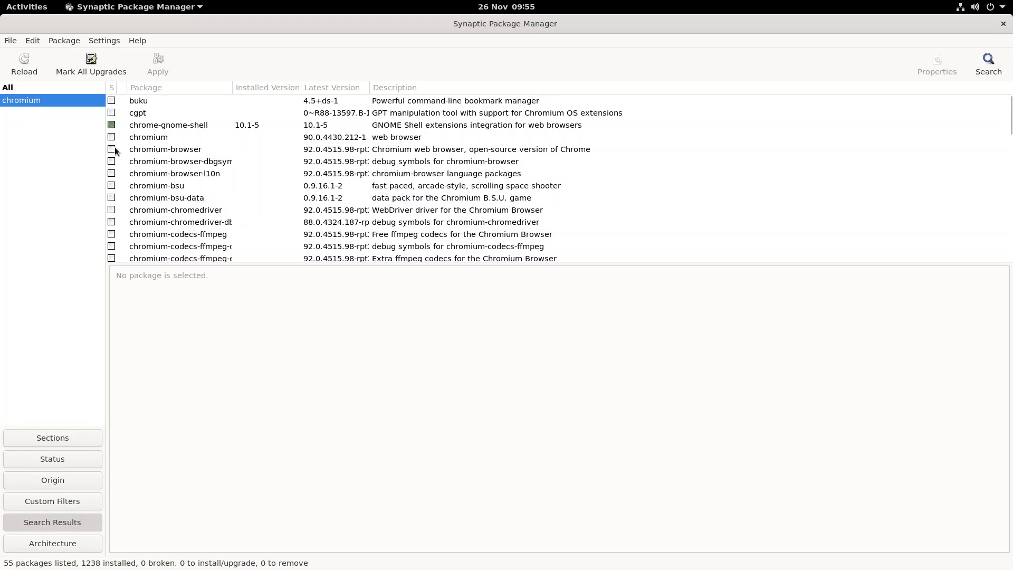
left_click(112, 150)
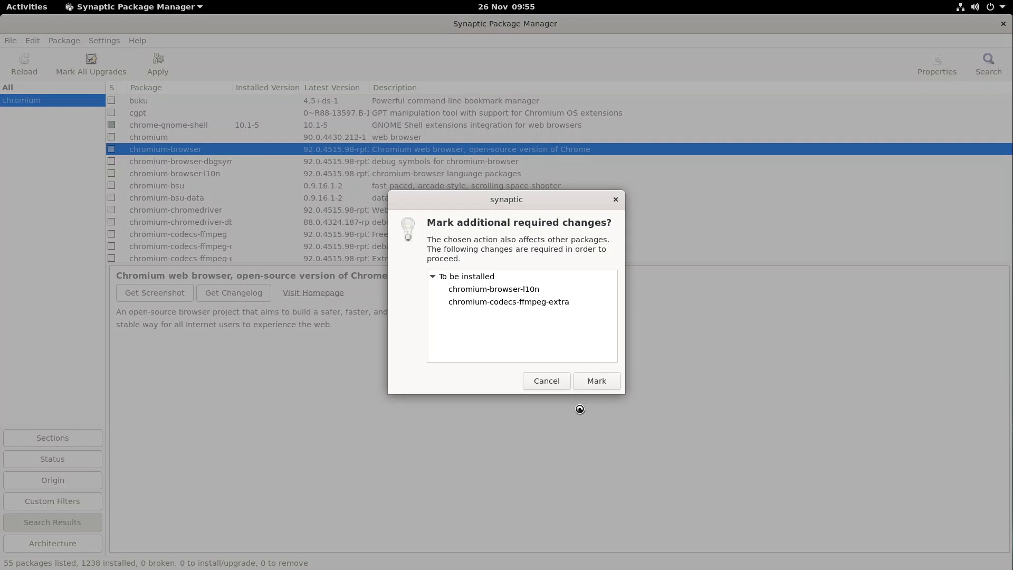
left_click(596, 381)
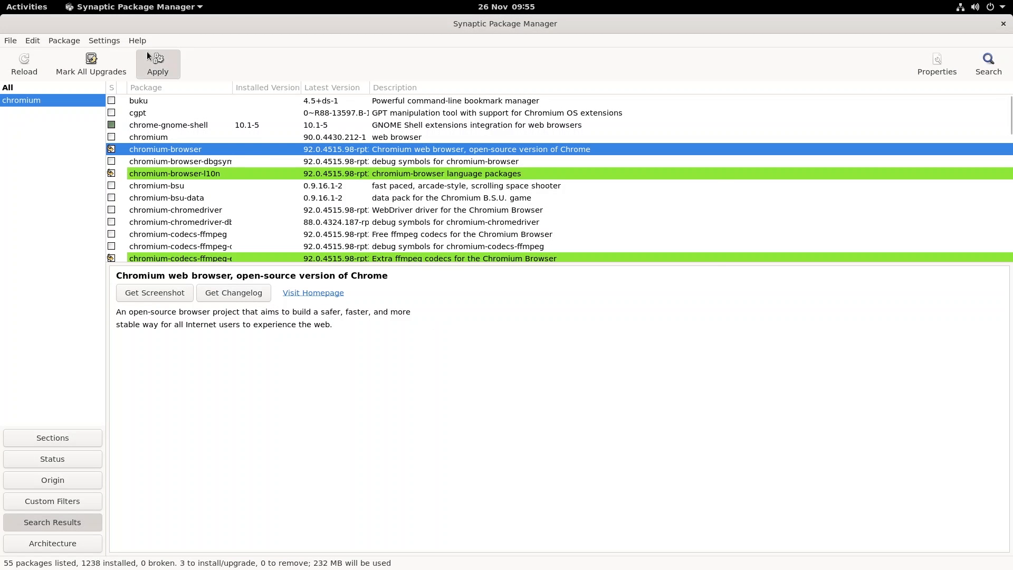
left_click(158, 62)
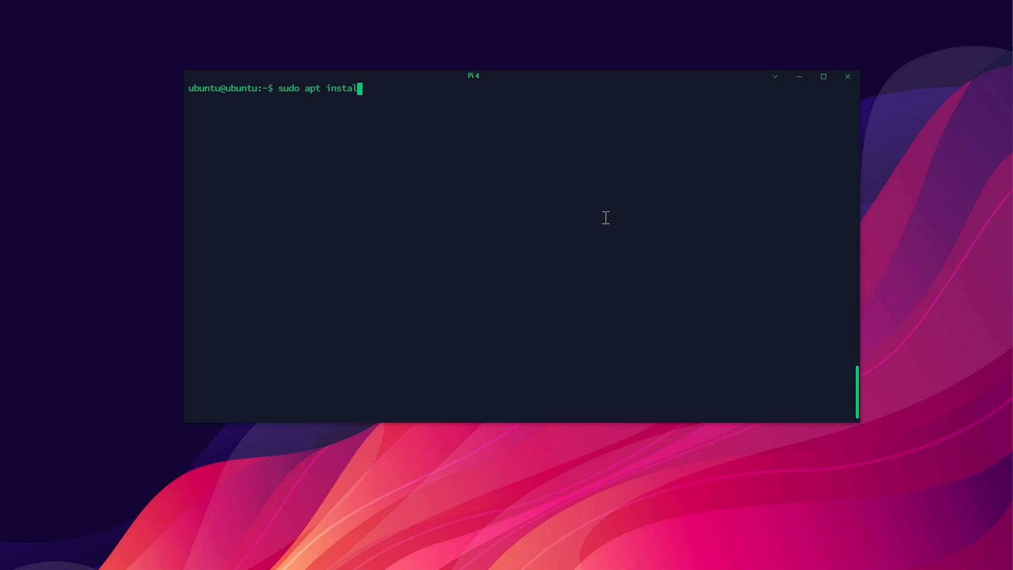
- Run 'sudo apt install cinnamon' and confirm the 629-package, 269 MB download with Y
type("cinnamon")
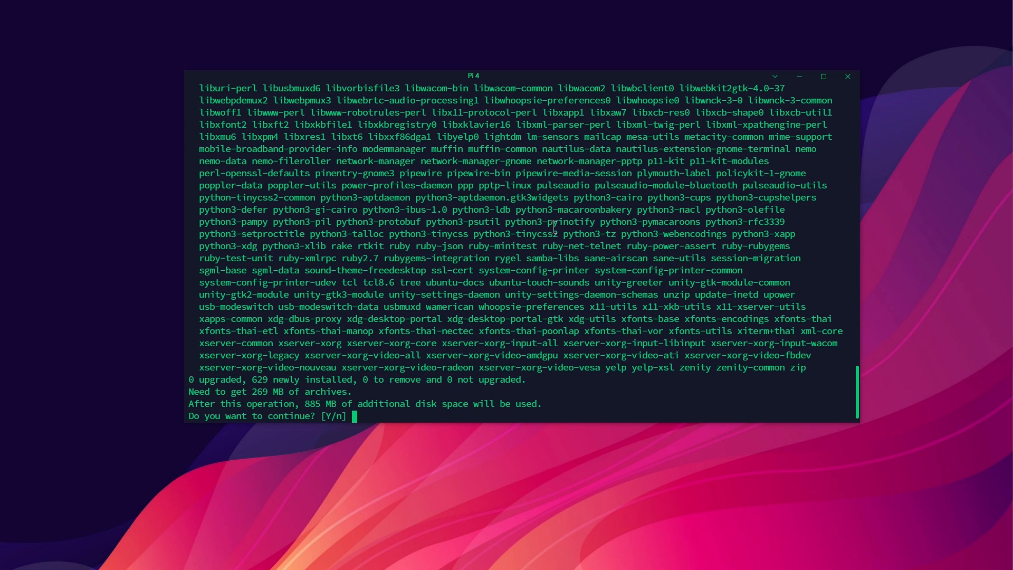
type("Y")
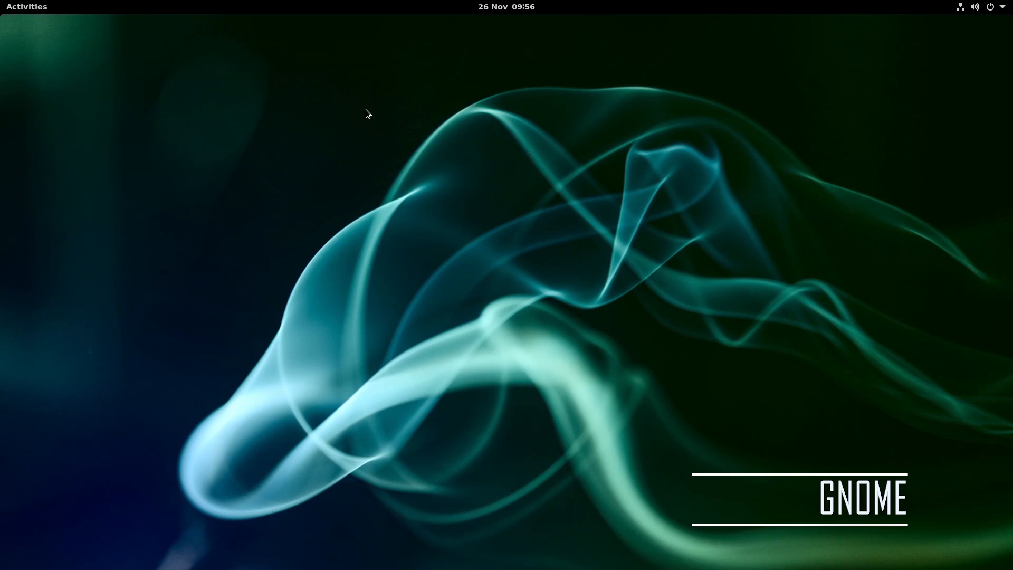
- Launch Chromium Web Browser from GNOME's Show Applications grid
left_click(27, 6)
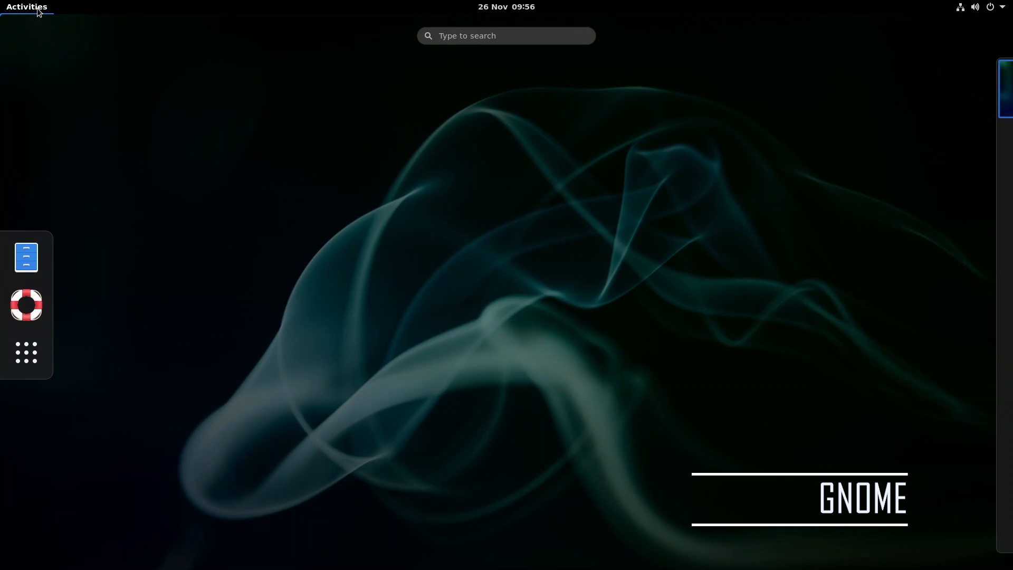
mouse_move(26, 352)
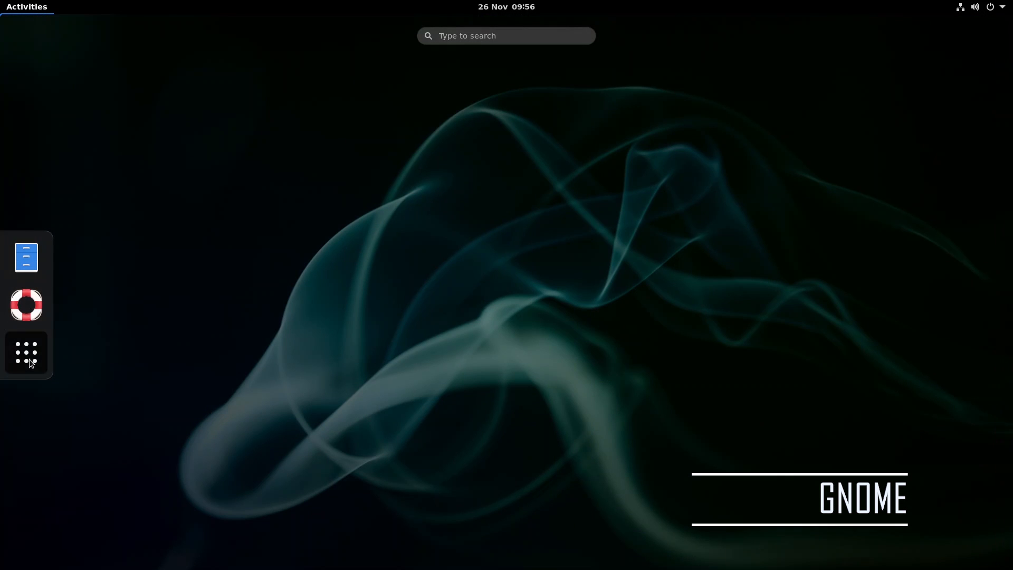
left_click(26, 352)
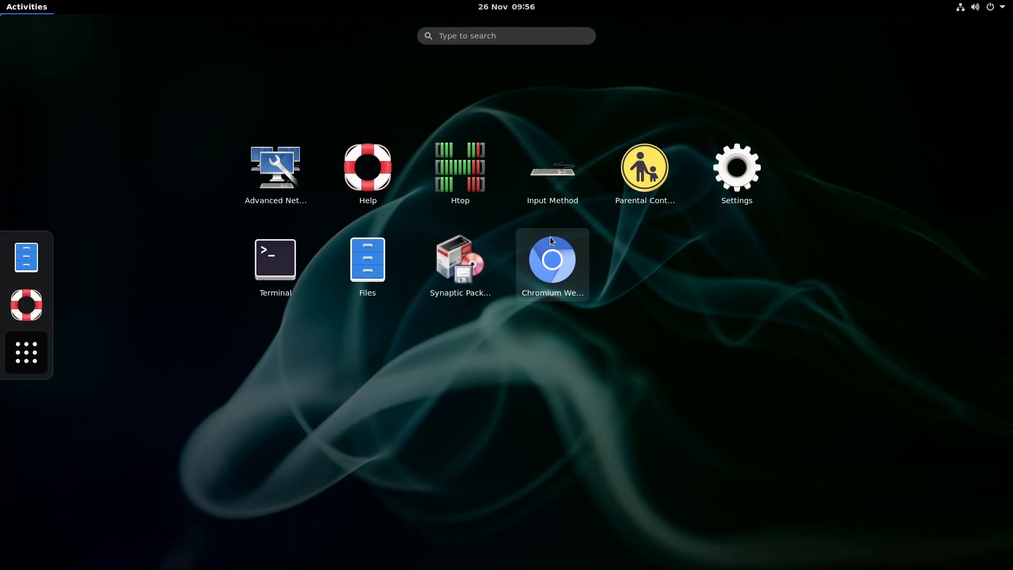
left_click(553, 259)
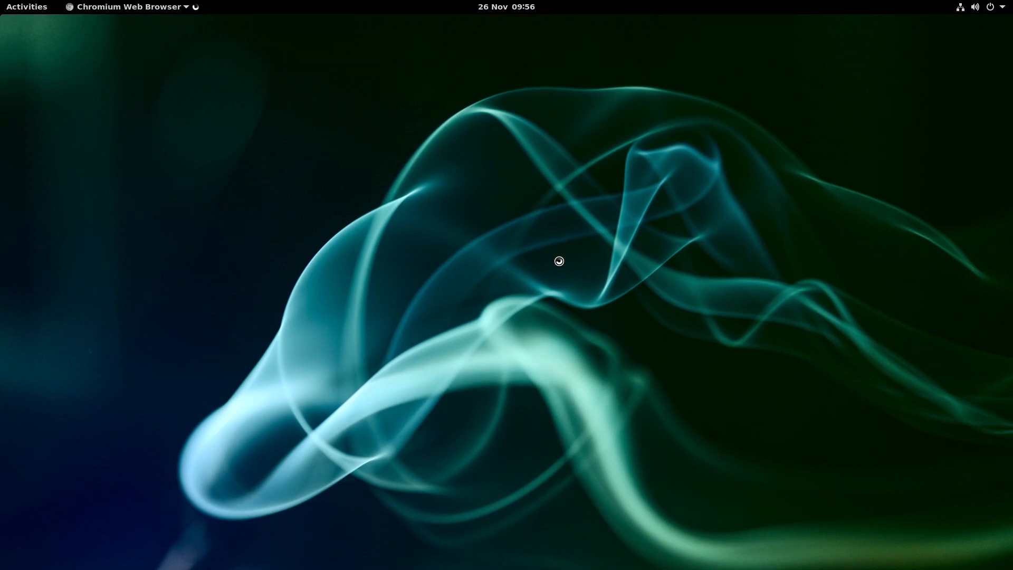
left_click(125, 6)
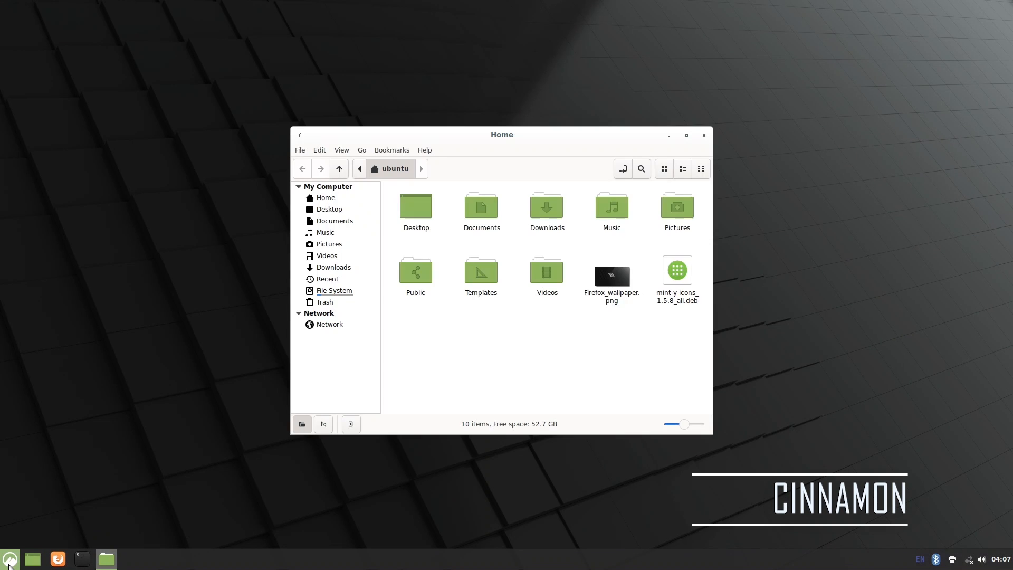
- Bring up Cinnamon's applications menu listing All Applications over the Home folder
left_click(9, 559)
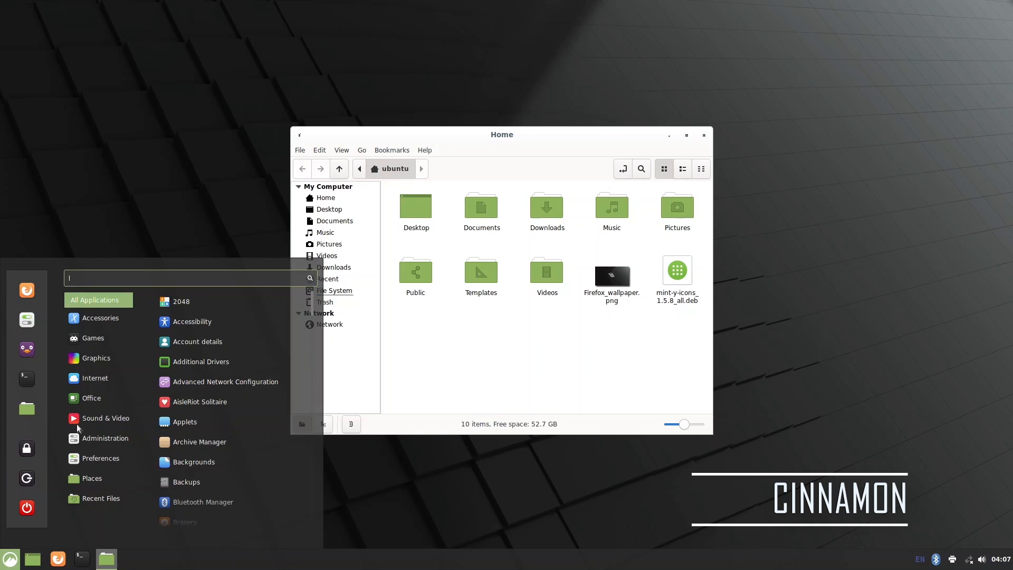
left_click(93, 338)
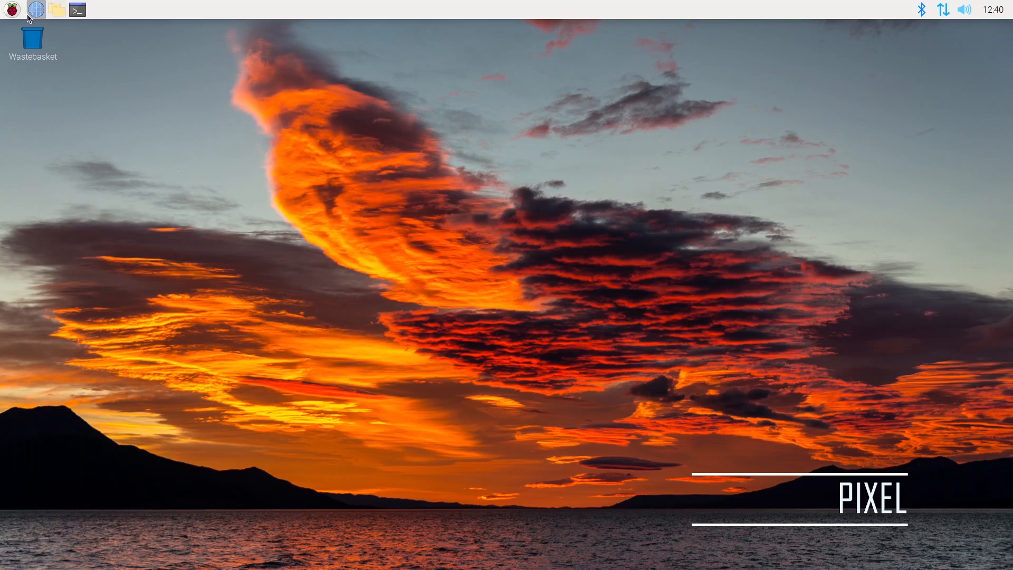
- Launch Add / Remove Software from the Raspberry menu's Preferences
left_click(8, 8)
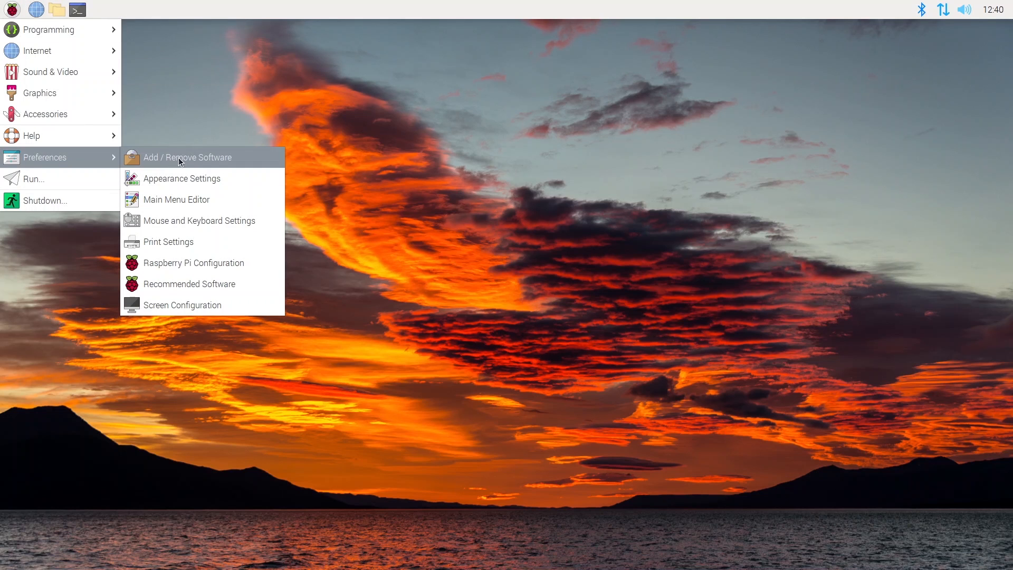
left_click(186, 157)
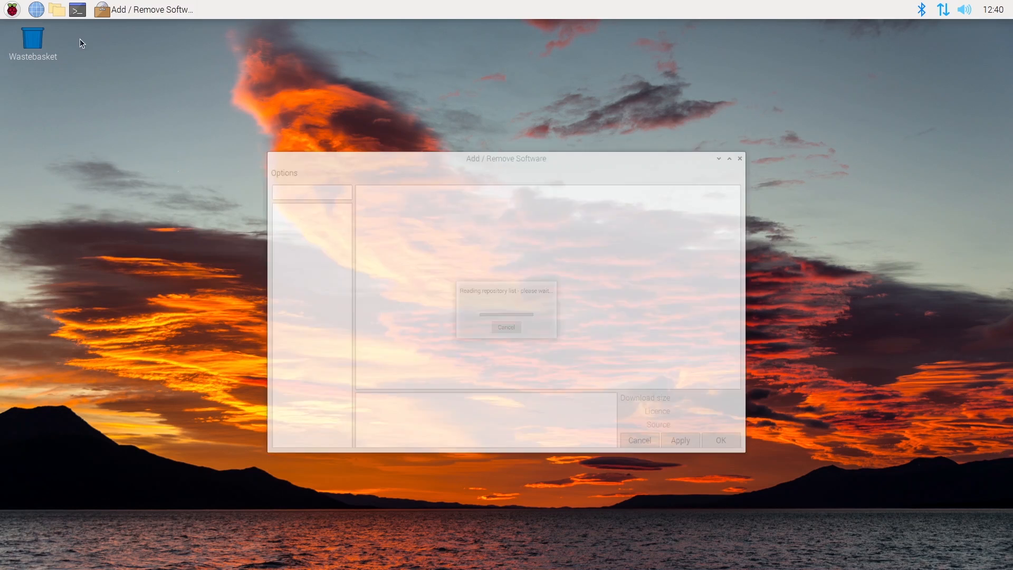